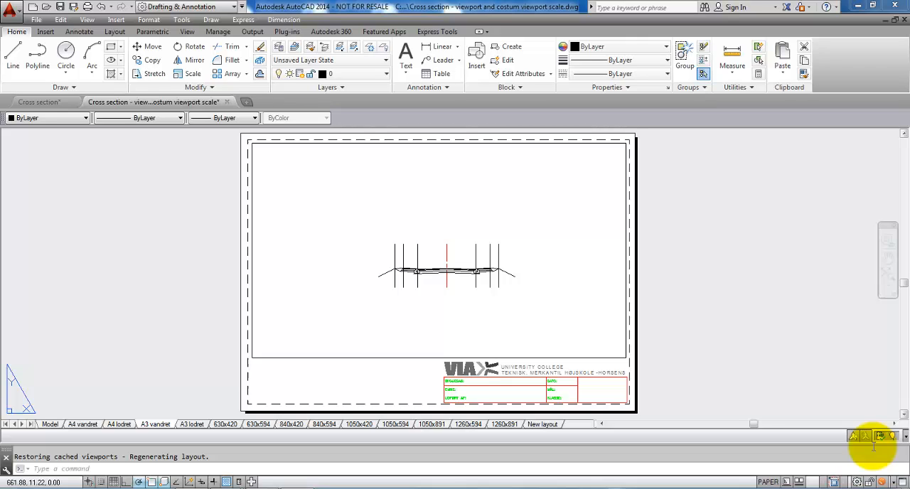
mouse_move(609, 249)
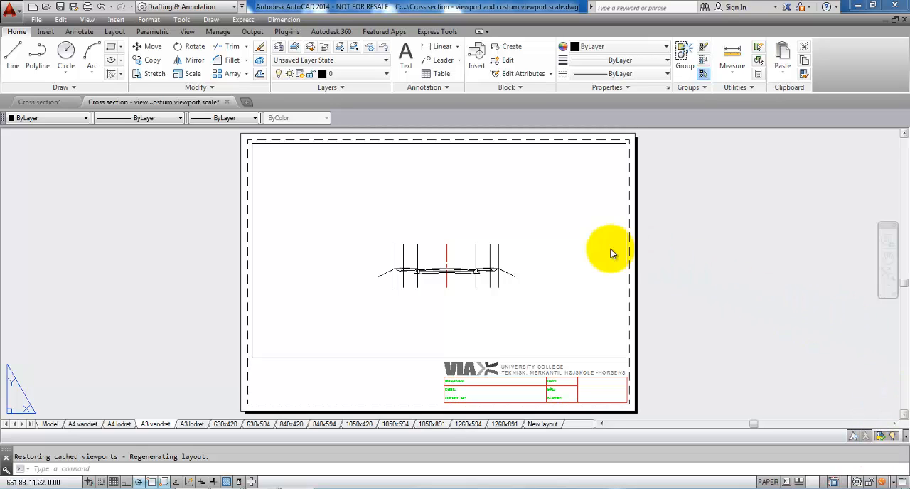
mouse_move(424, 165)
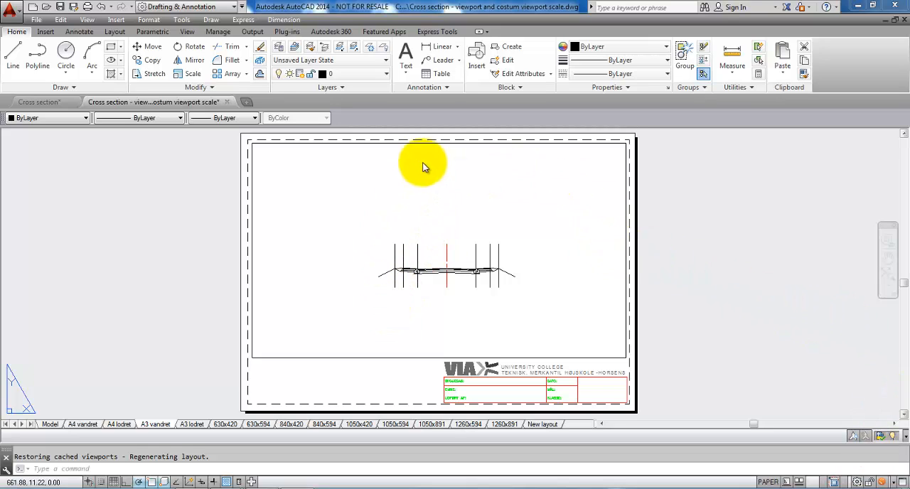
mouse_move(426, 285)
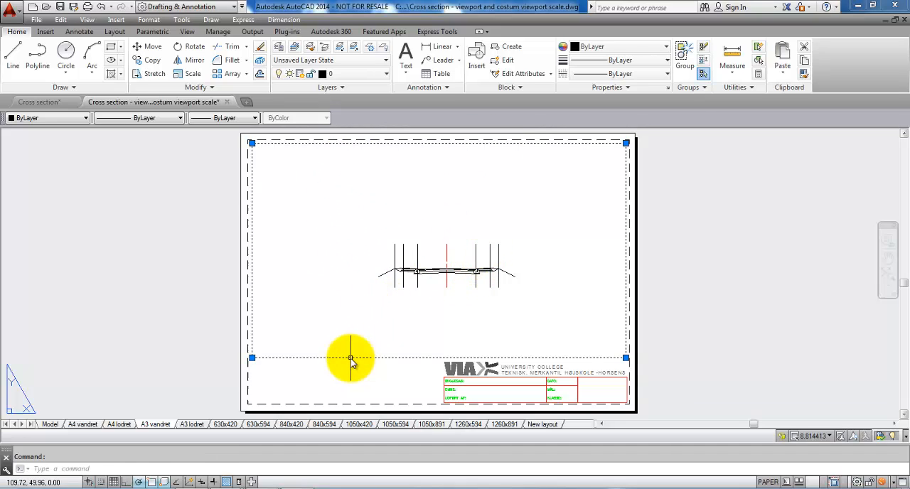
Erase the existing viewport from the A3 layout, keeping the border and title block
key("Delete")
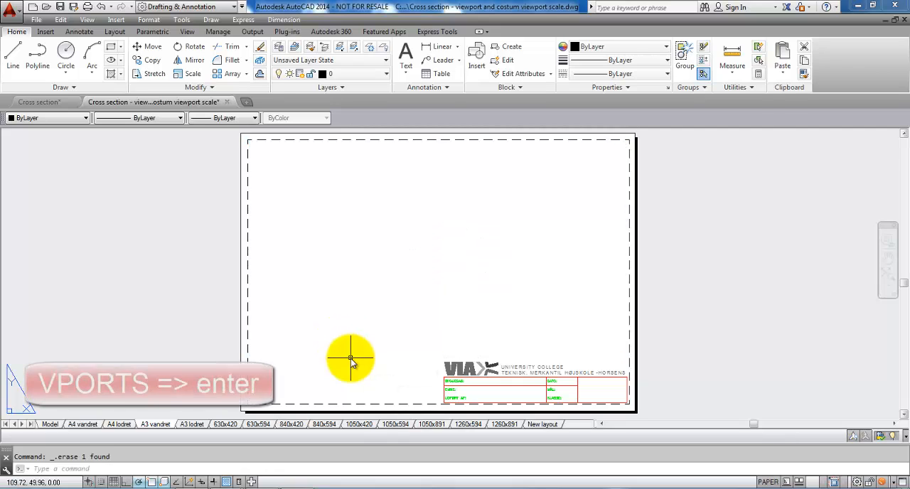
Run VPORTS and confirm the Two: Horizontal arrangement of stacked viewports
type("VPORTS")
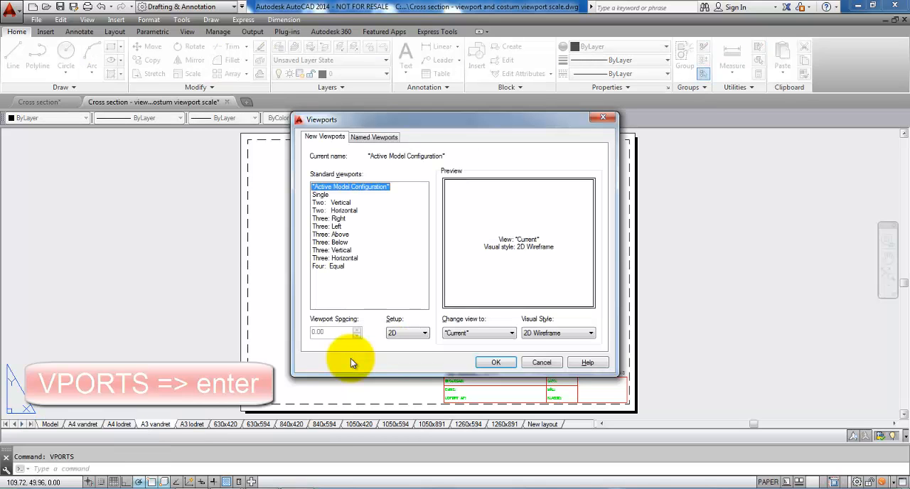
mouse_move(331, 136)
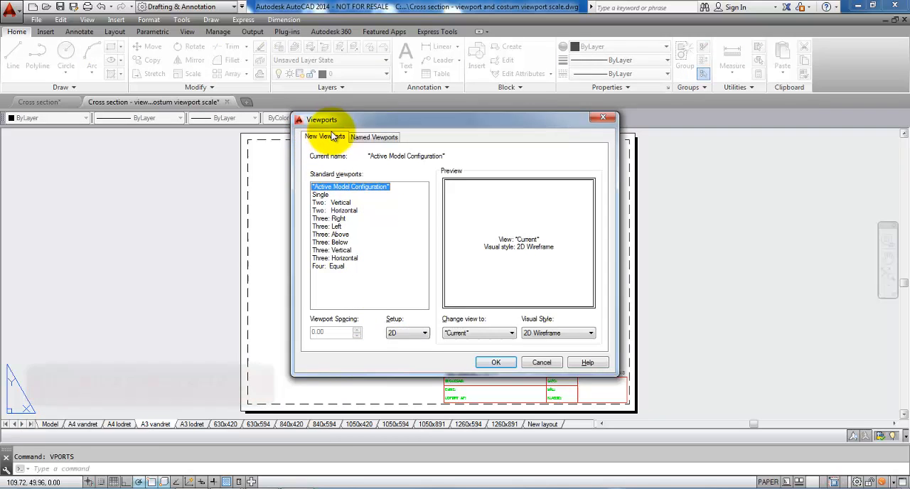
mouse_move(327, 198)
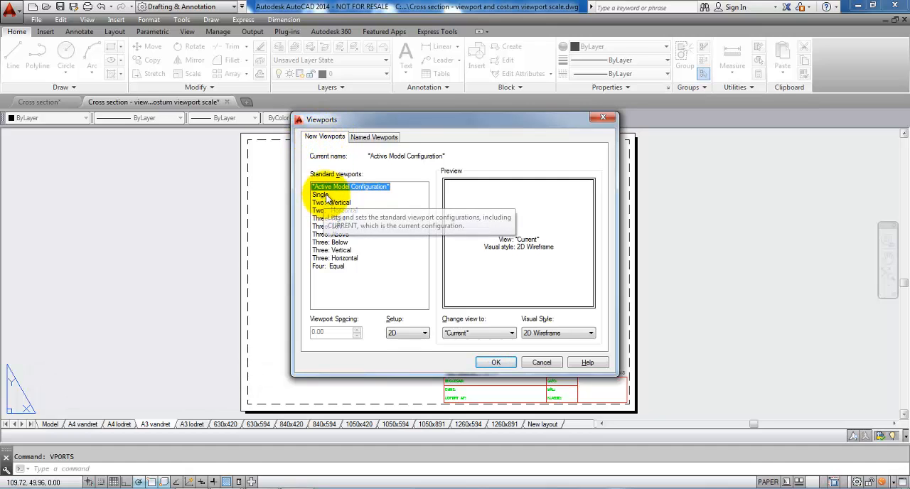
left_click(320, 194)
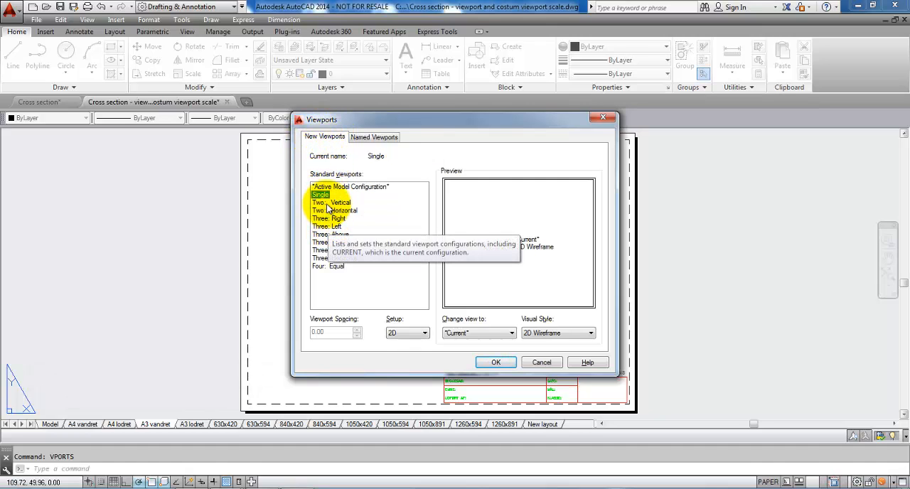
left_click(331, 203)
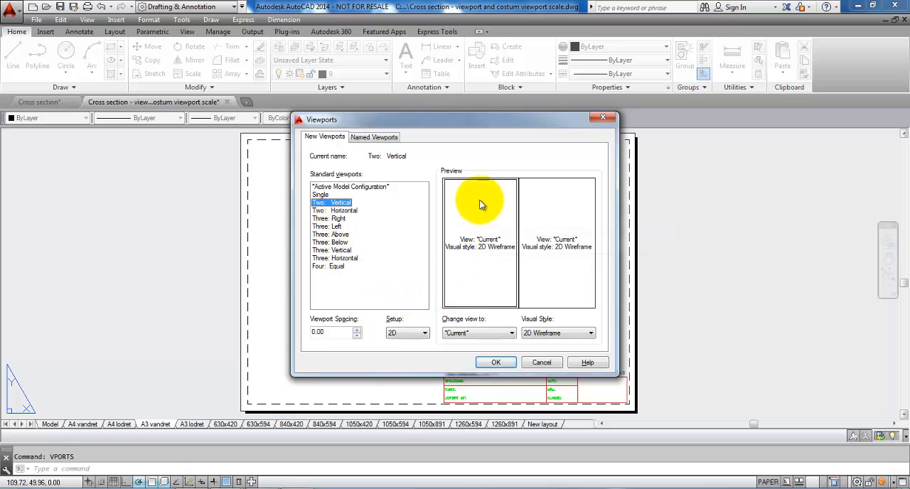
mouse_move(348, 215)
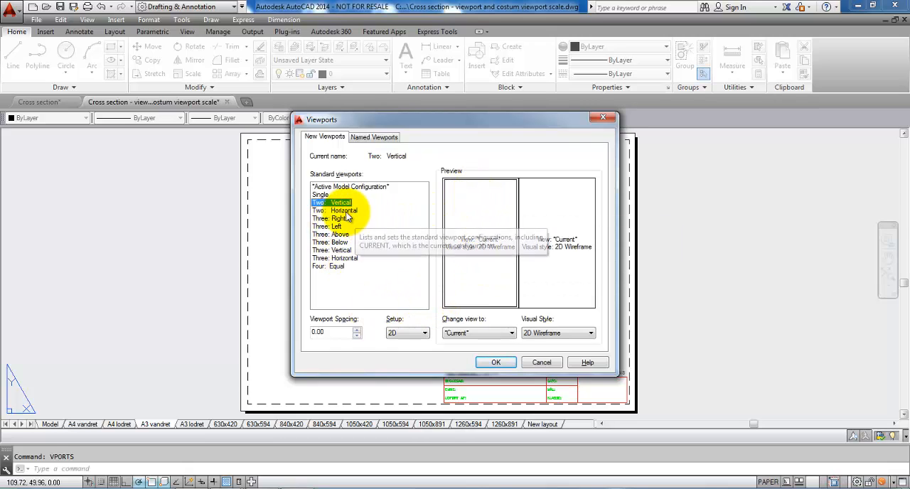
left_click(343, 210)
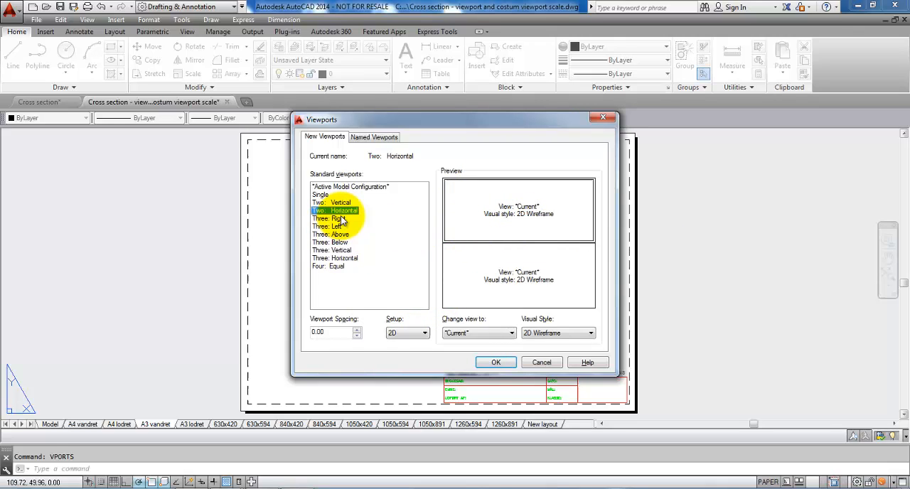
mouse_move(409, 249)
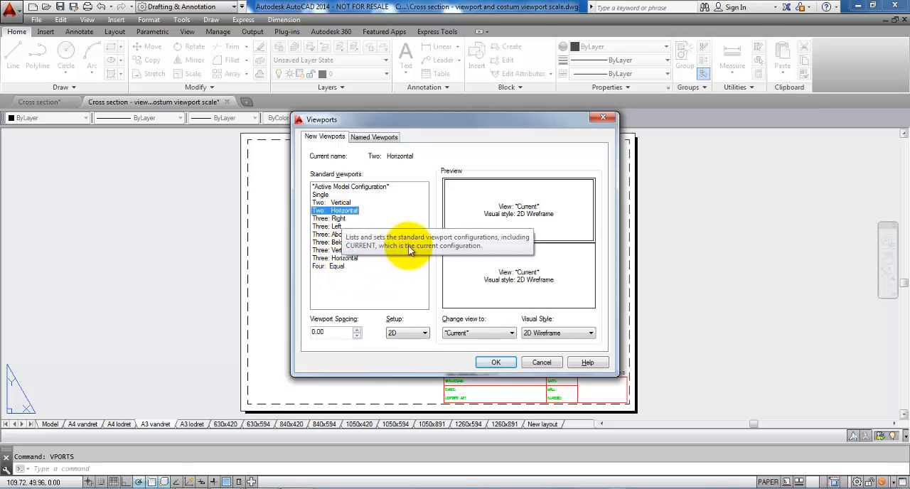
mouse_move(320, 219)
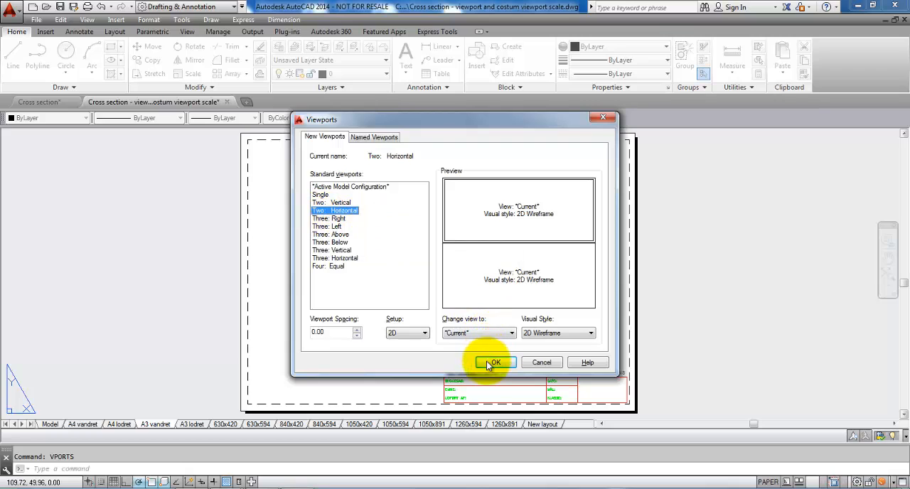
left_click(494, 363)
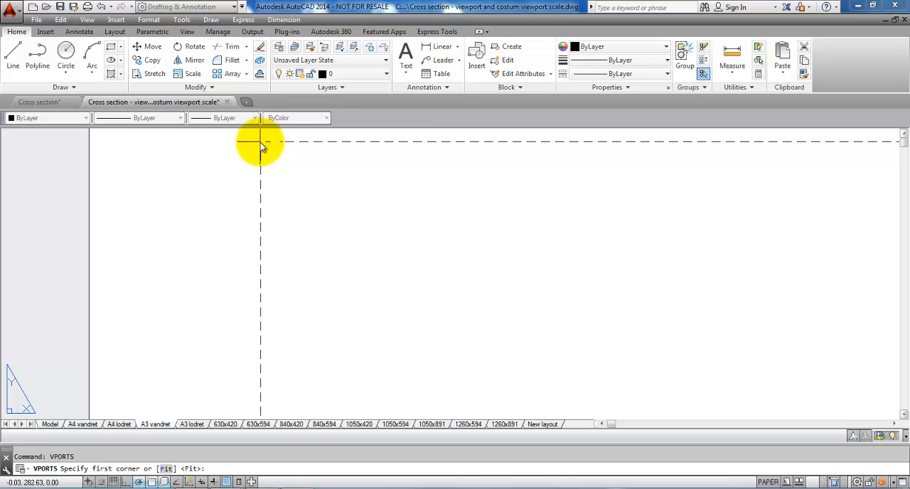
Place the two stacked viewports from the frame's top-left to the title block's top-right
left_click(260, 141)
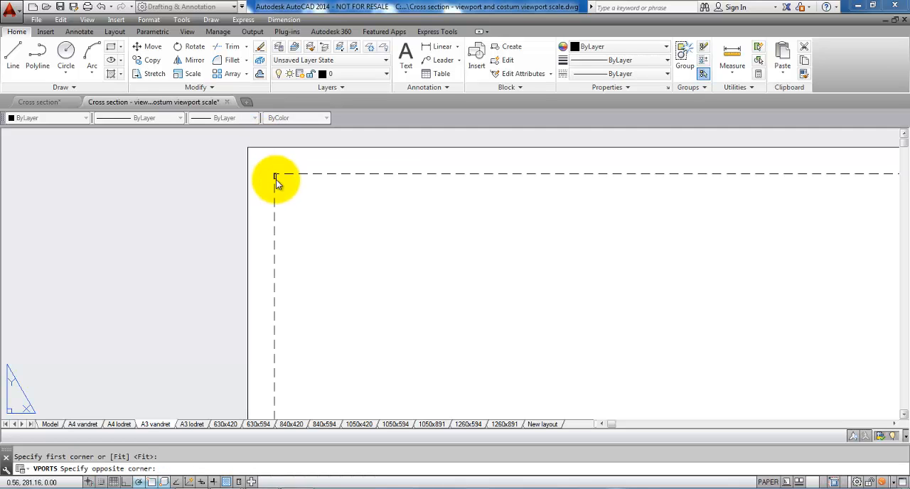
left_click_drag(276, 178, 406, 274)
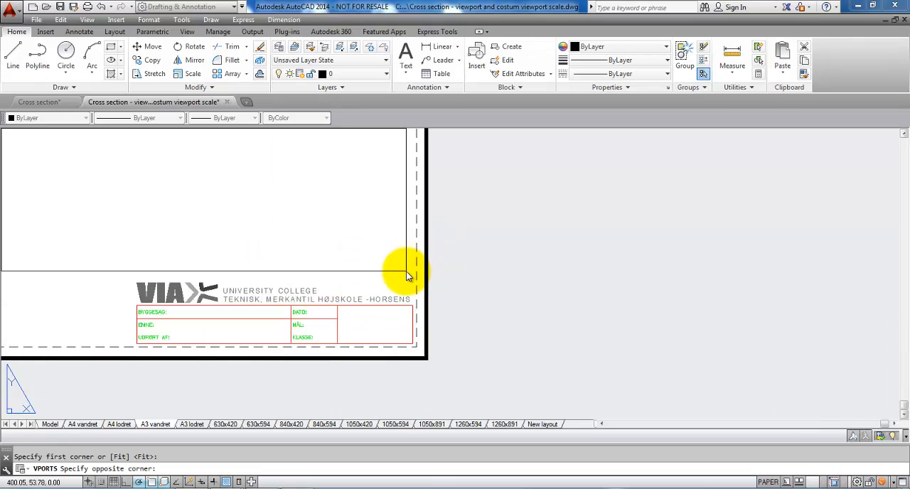
mouse_move(417, 286)
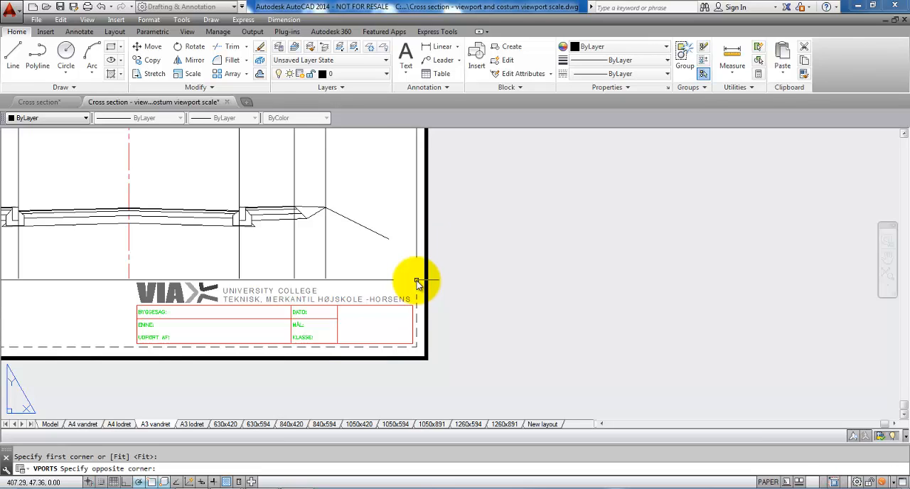
left_click(416, 279)
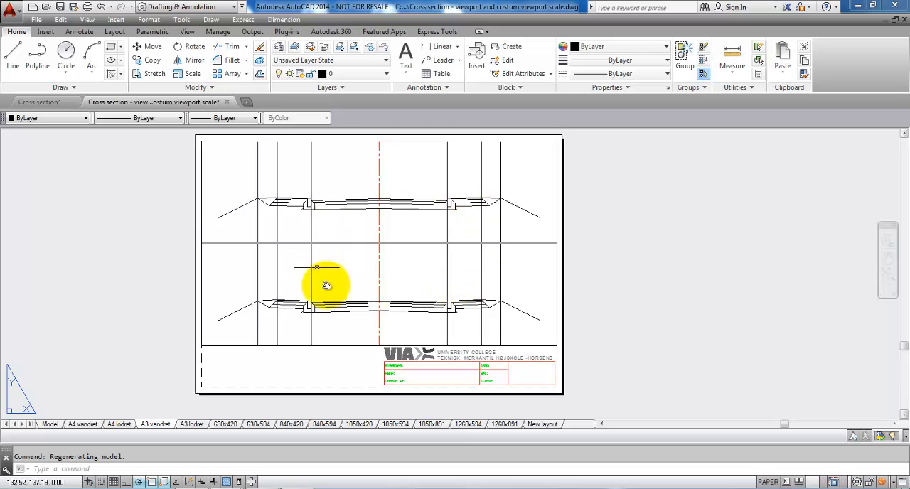
mouse_move(472, 277)
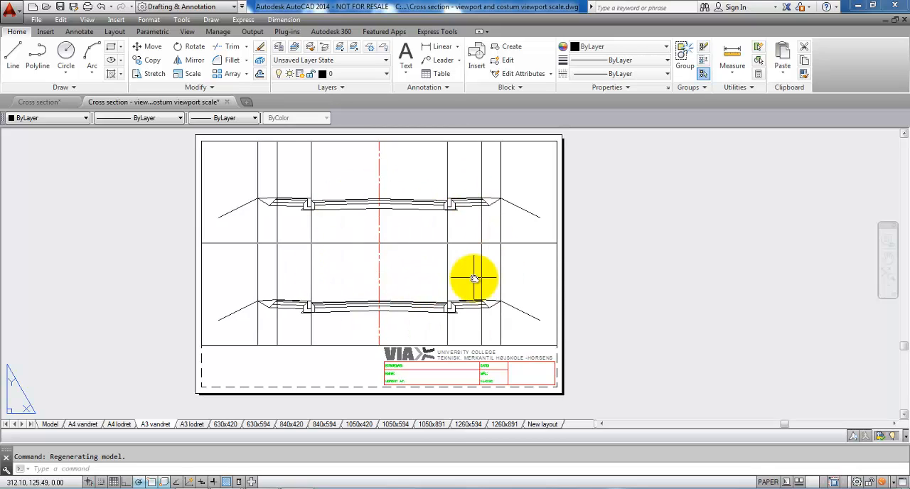
mouse_move(529, 182)
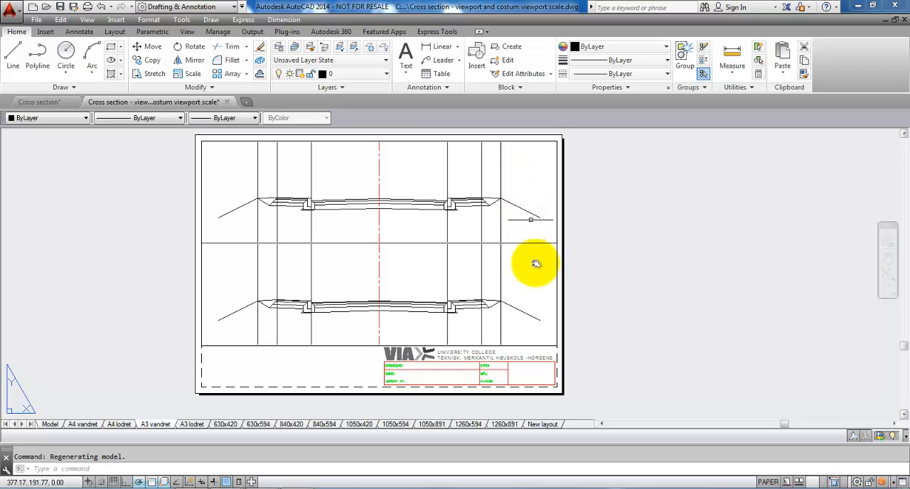
mouse_move(444, 297)
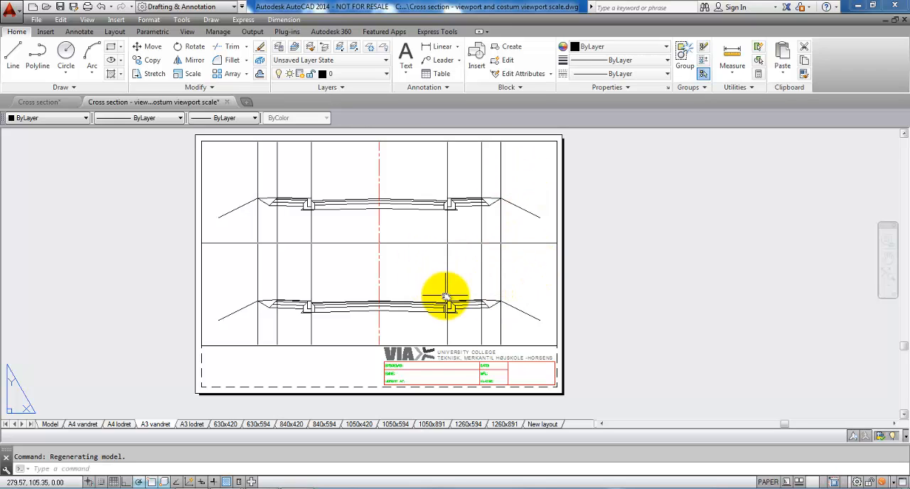
mouse_move(494, 217)
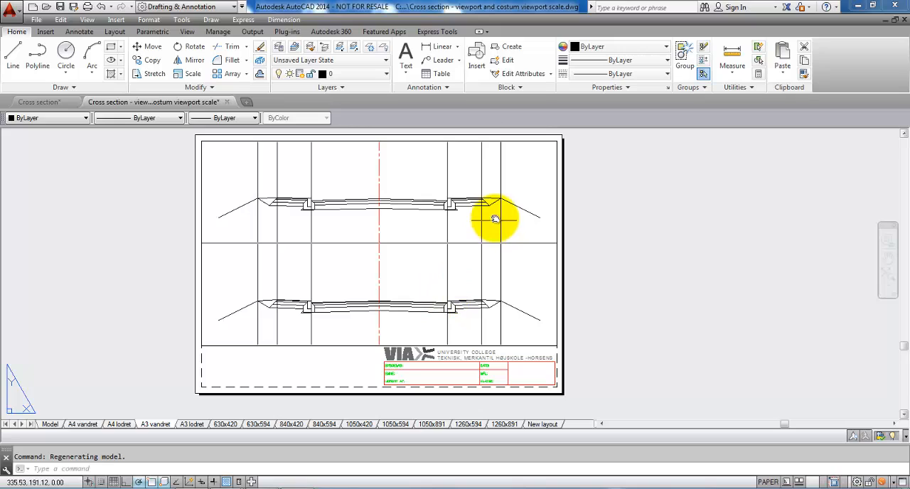
mouse_move(420, 168)
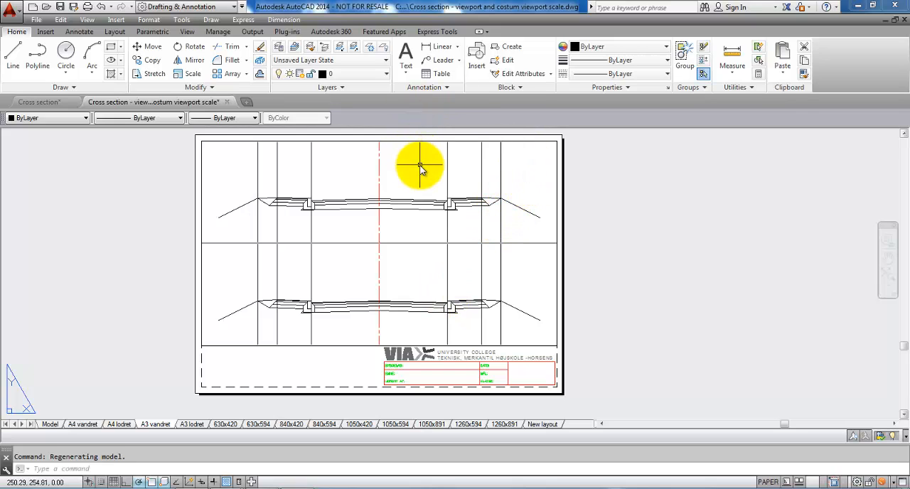
mouse_move(430, 169)
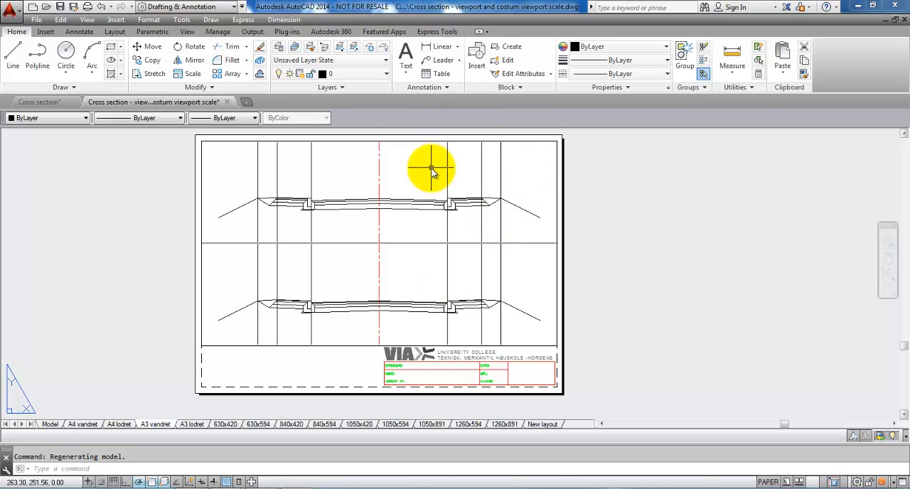
Activate the upper viewport for model-space work on the cross-section
double_click(430, 170)
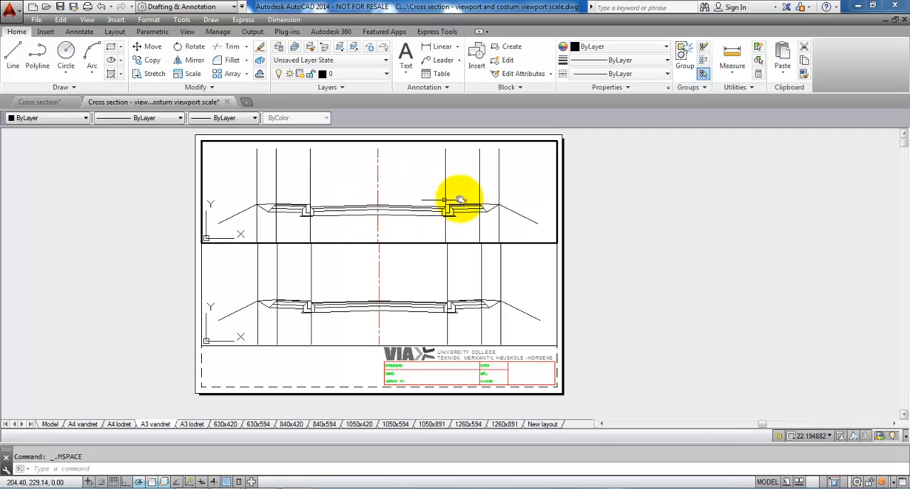
mouse_move(451, 210)
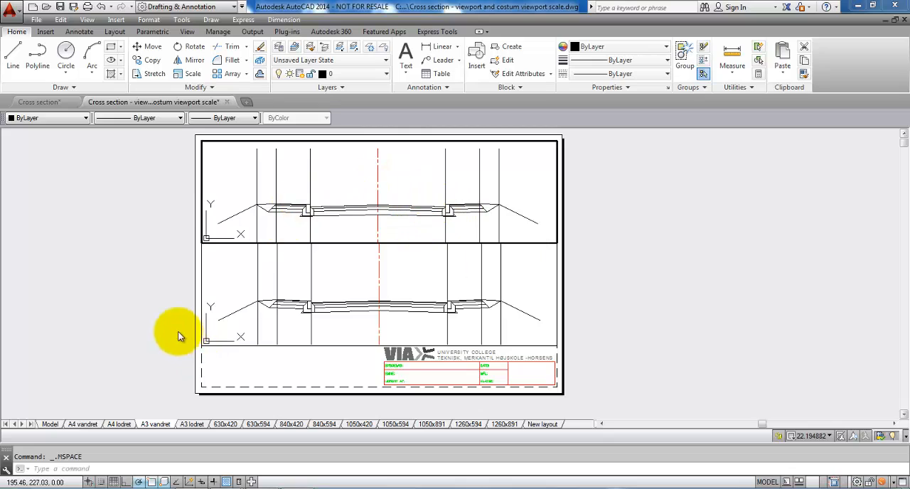
mouse_move(179, 261)
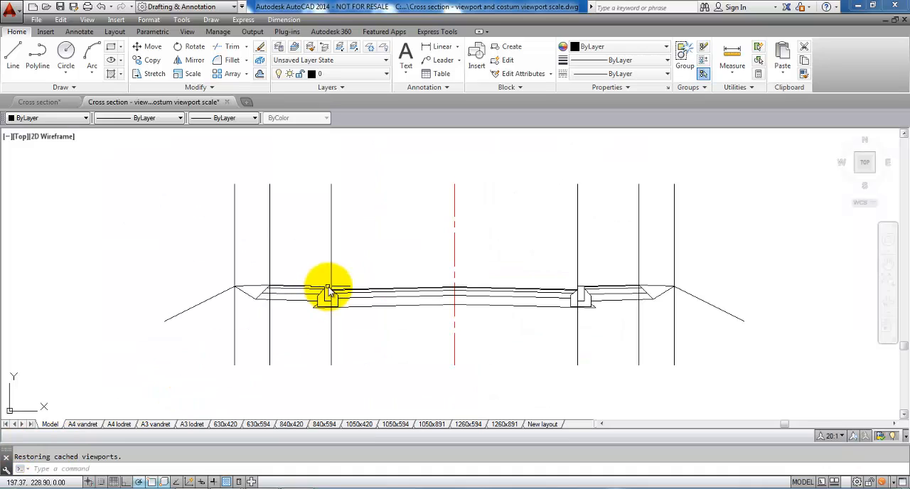
Return to the A3 vandret layout sheet with paper space active
type("D")
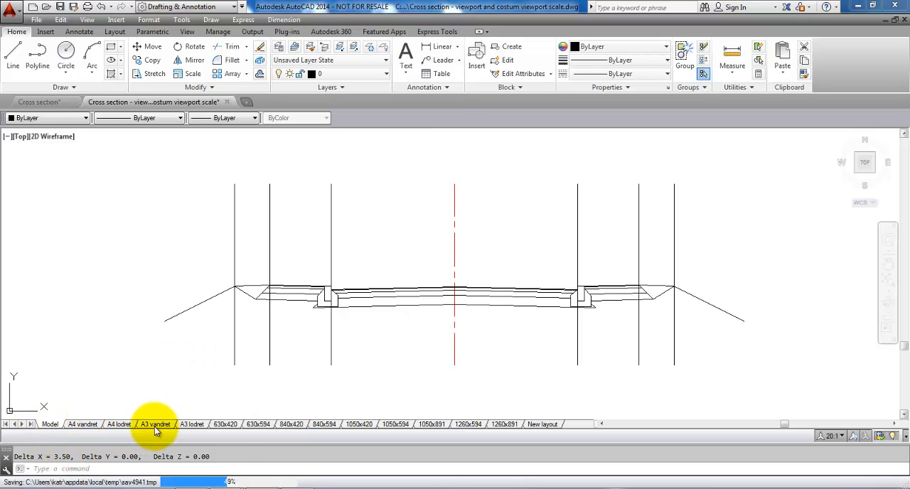
left_click(155, 423)
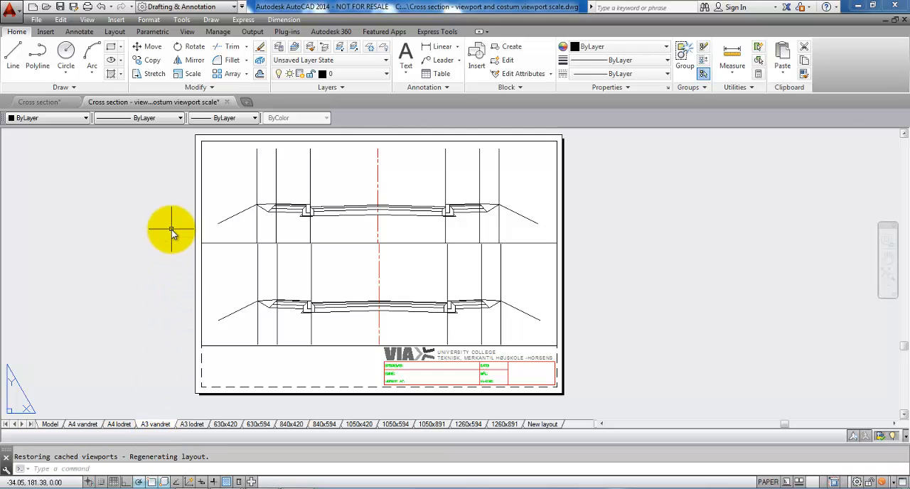
type("DIST Specify first point:")
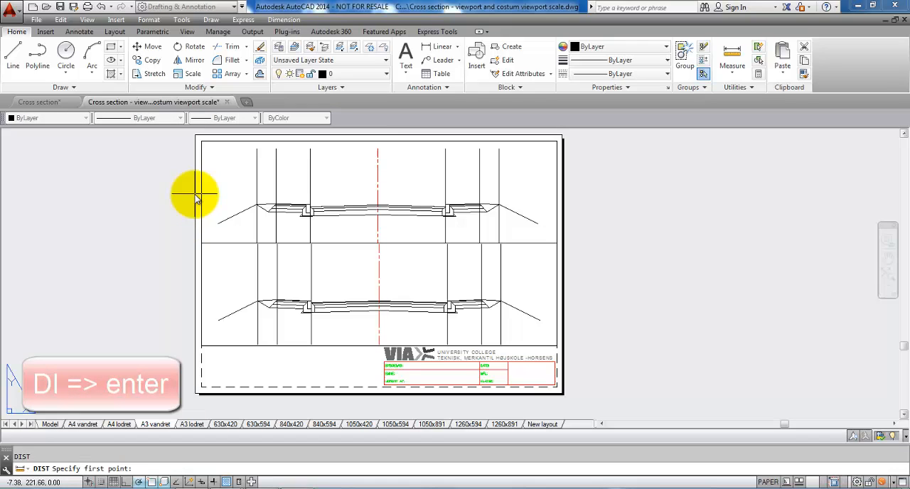
left_click(195, 196)
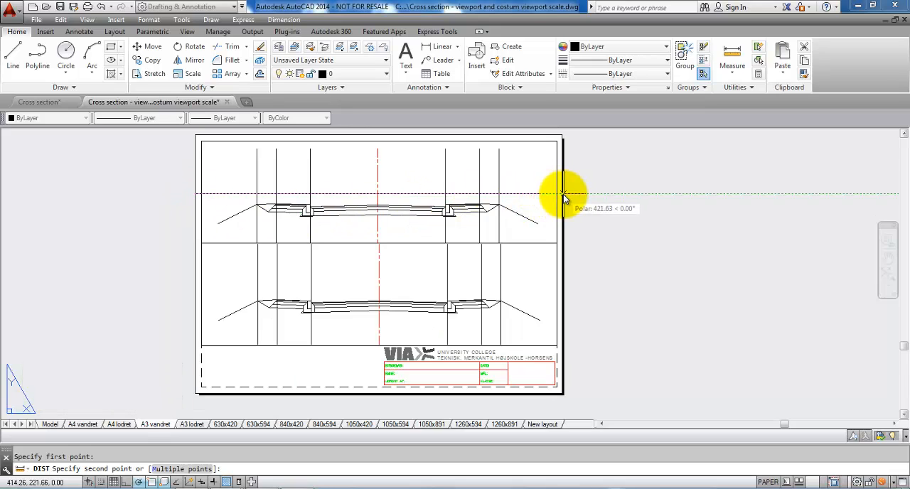
mouse_move(558, 194)
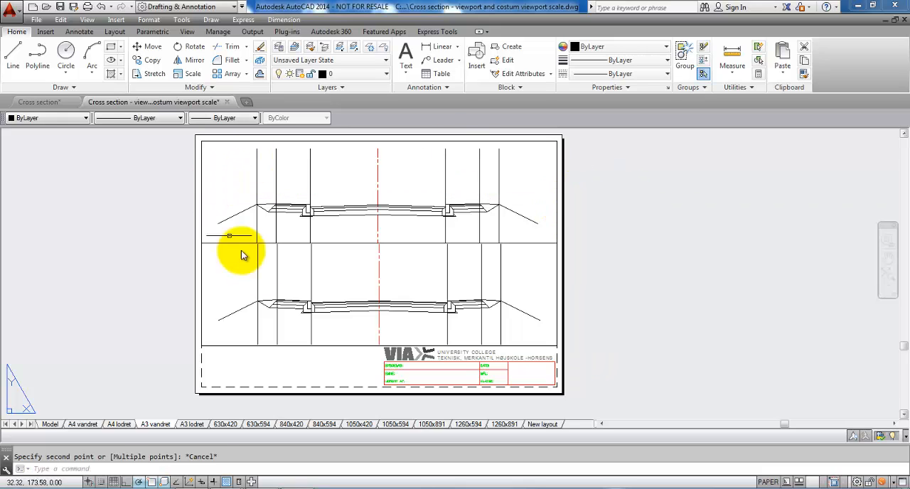
mouse_move(343, 226)
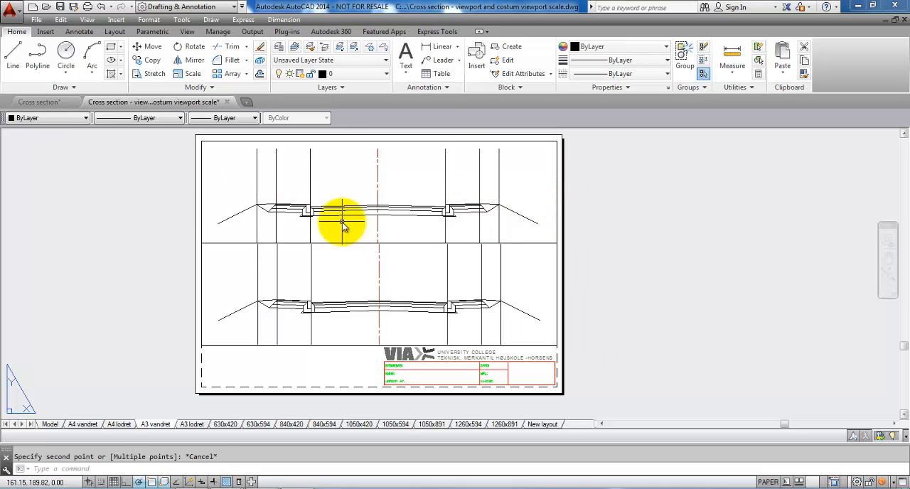
mouse_move(396, 164)
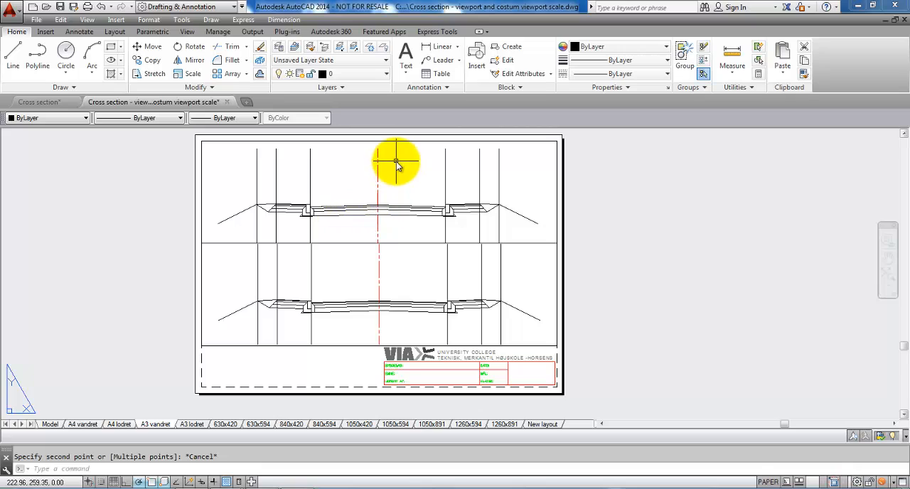
mouse_move(397, 186)
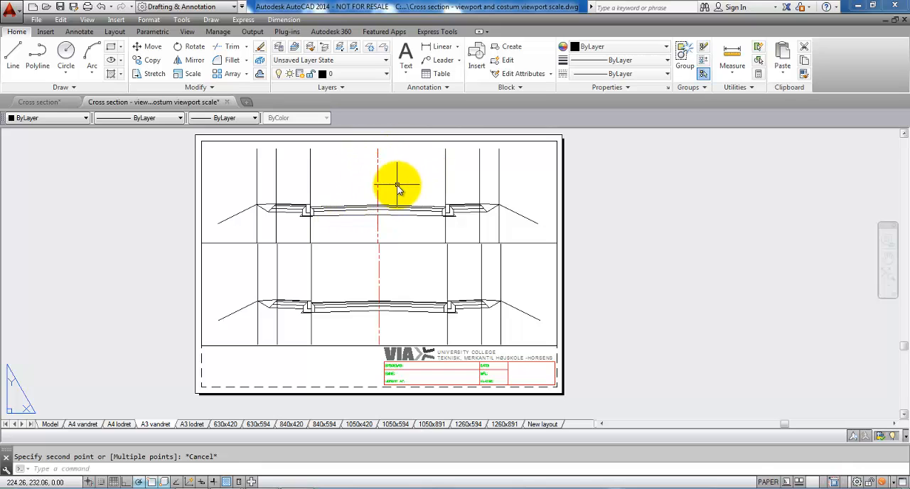
mouse_move(407, 180)
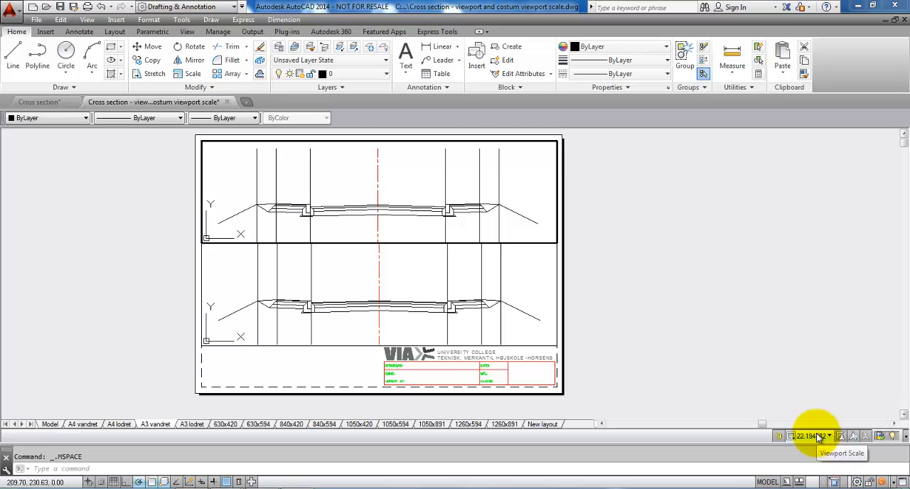
Request a custom viewport scale for the top viewport, opening the drawing scale list
left_click(816, 436)
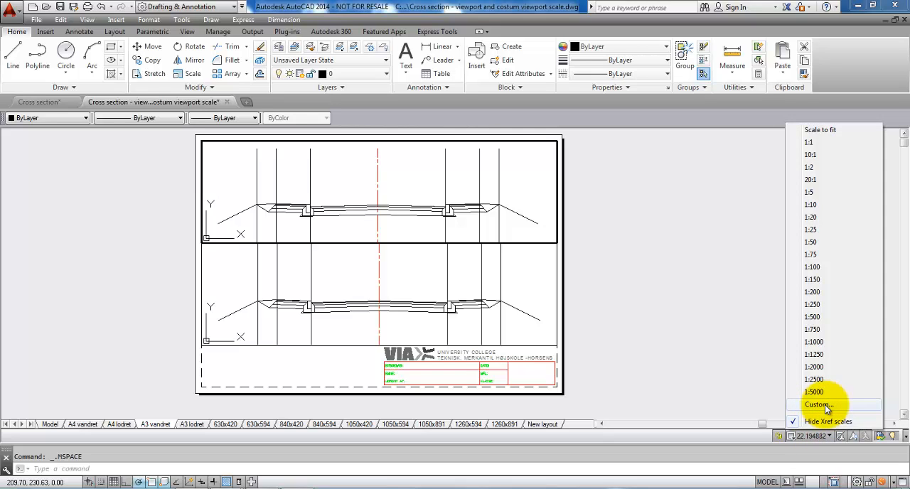
left_click(817, 405)
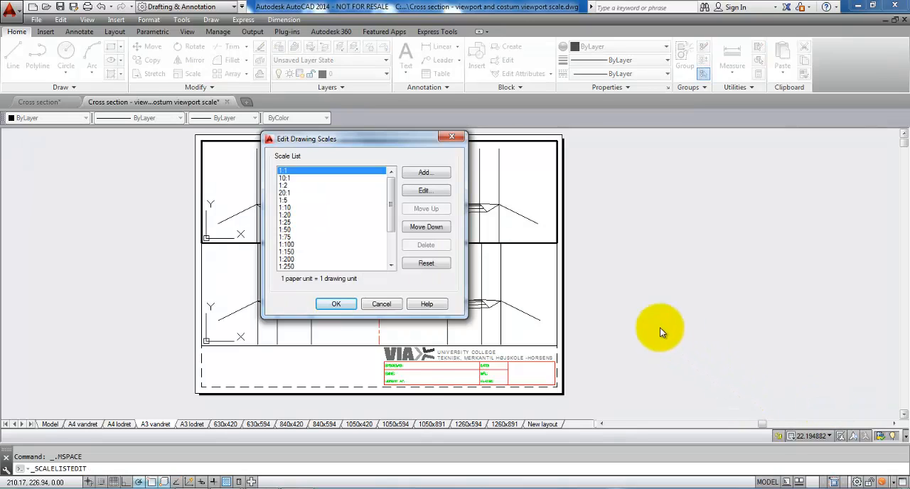
mouse_move(666, 268)
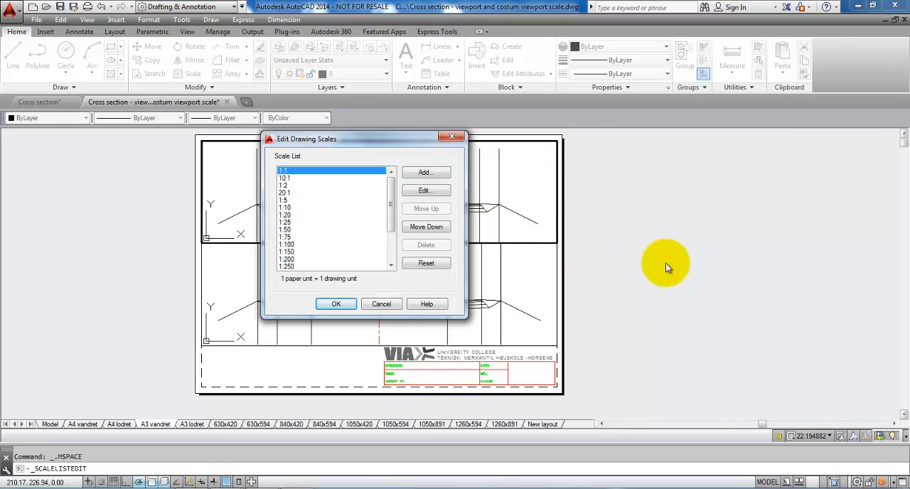
Add a custom scale named 1:50 meter with 20 paper units per 1 drawing unit
left_click(426, 172)
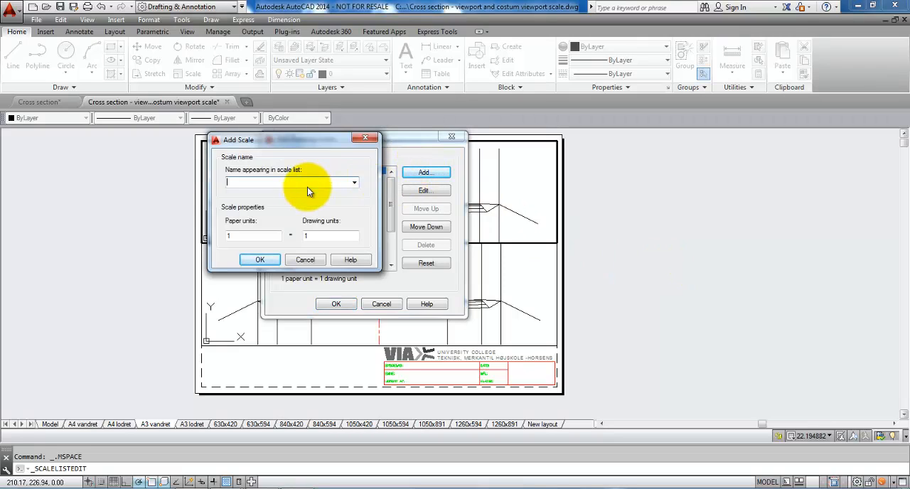
type("1.5")
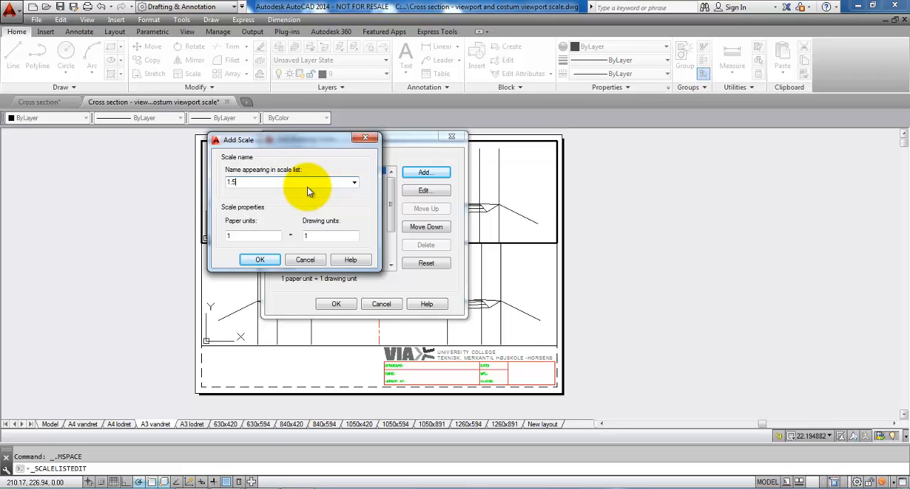
type("0")
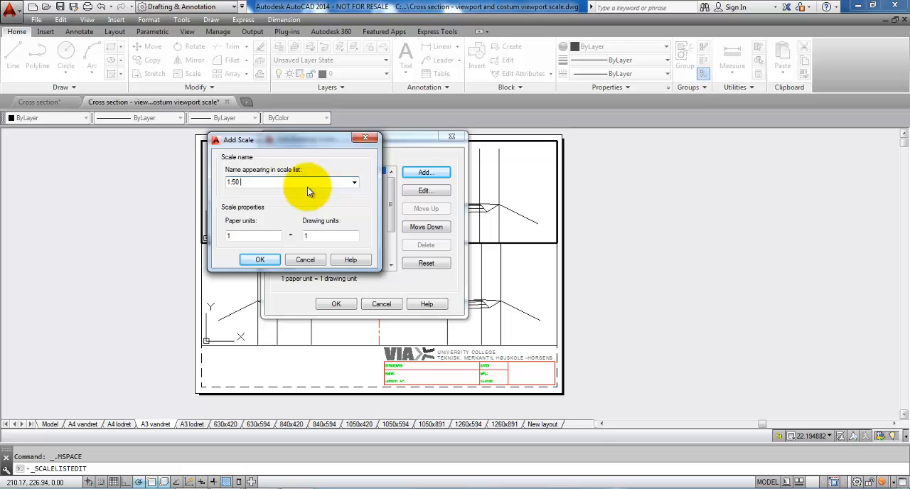
type("meter")
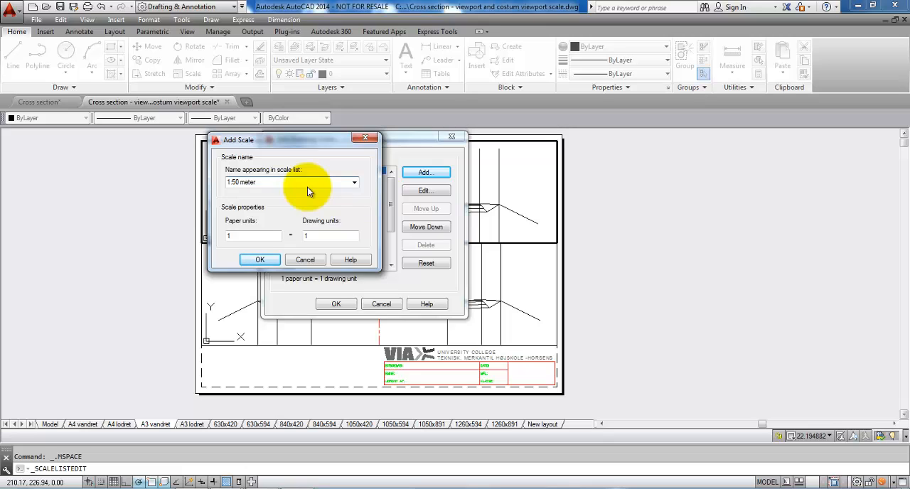
left_click(253, 235)
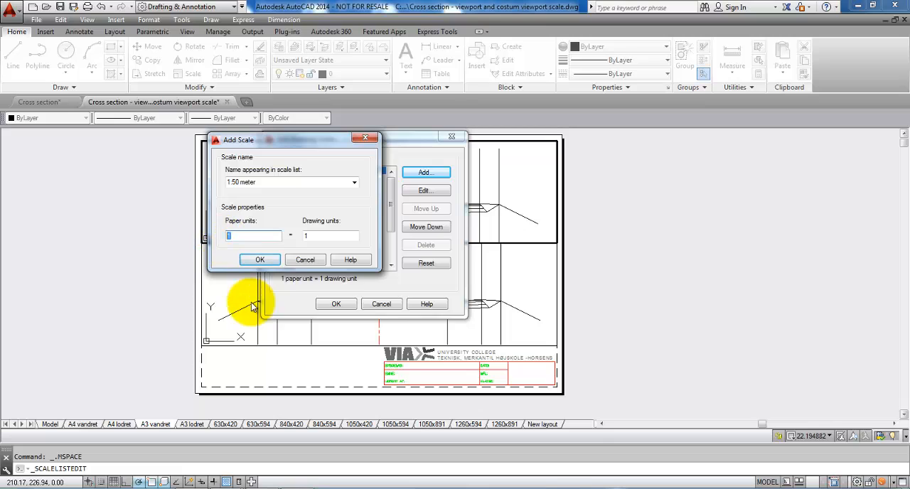
type("20")
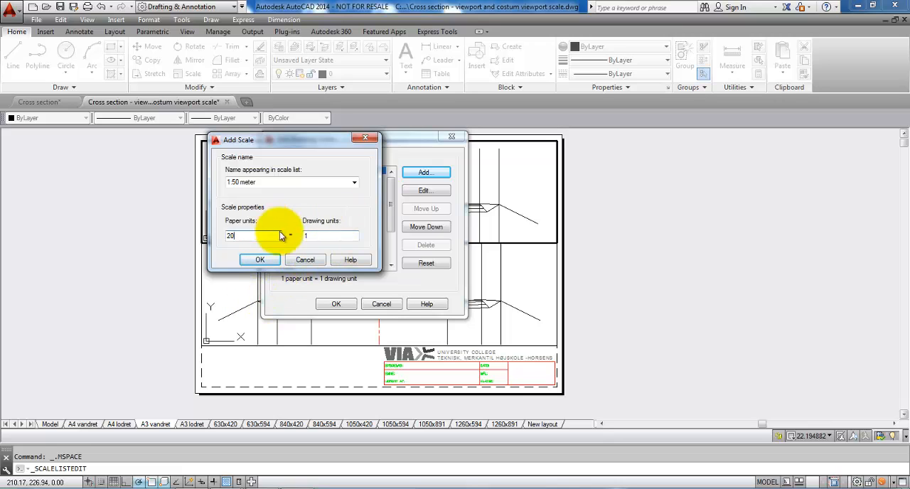
left_click(260, 259)
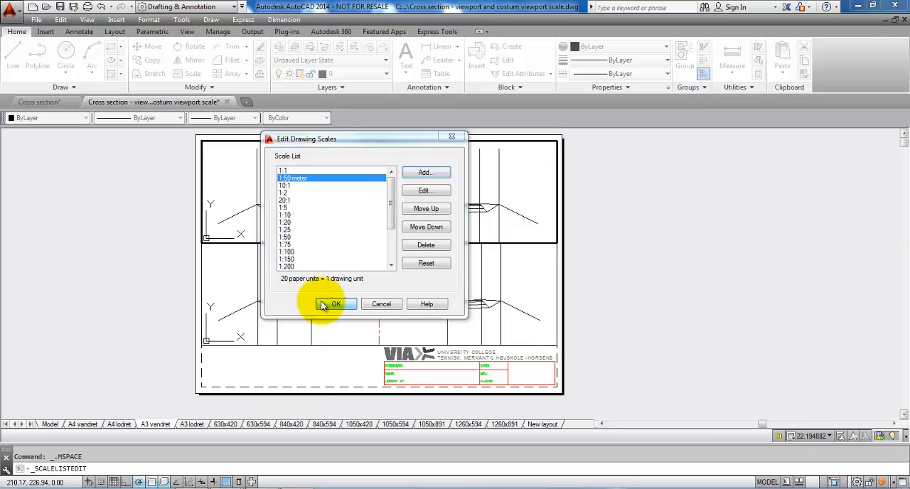
left_click(335, 304)
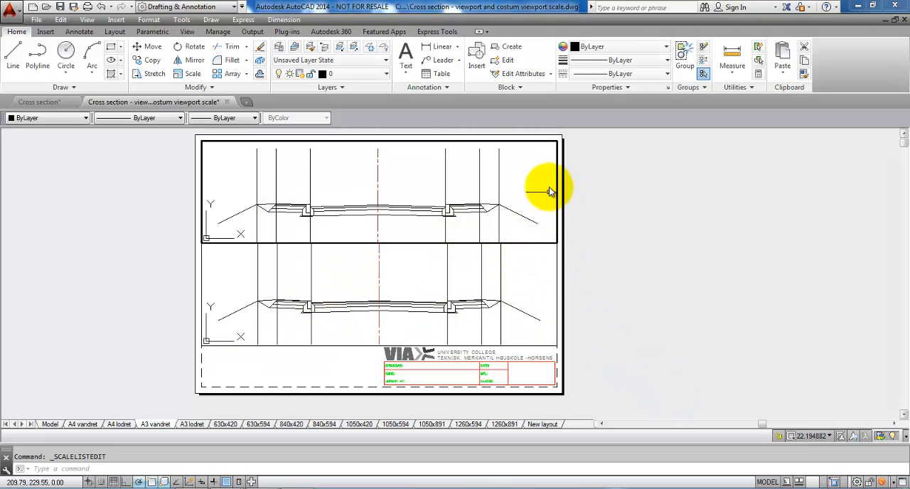
mouse_move(810, 416)
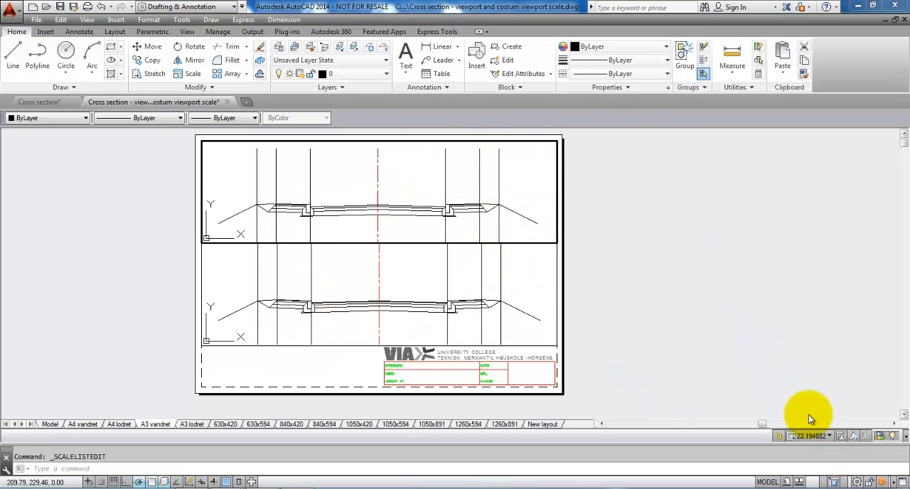
Apply 1:50 meter to the top viewport, then show the scale list for the bottom viewport
left_click(829, 436)
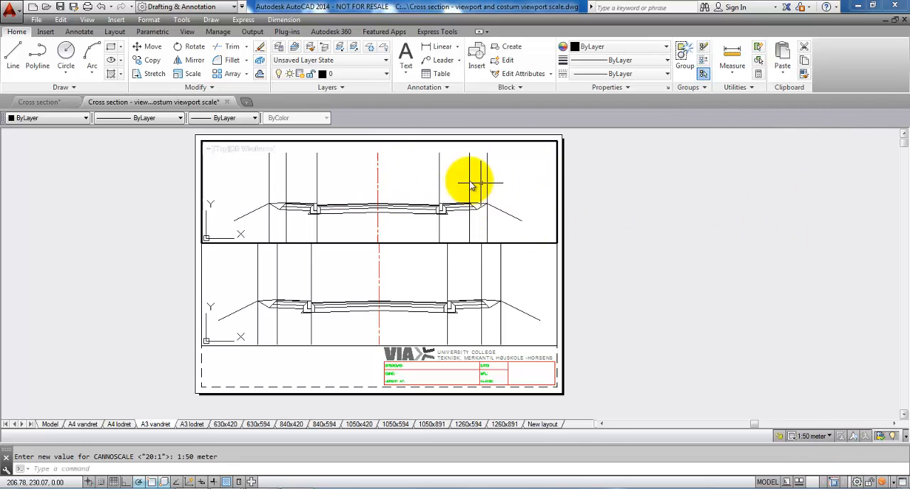
mouse_move(537, 160)
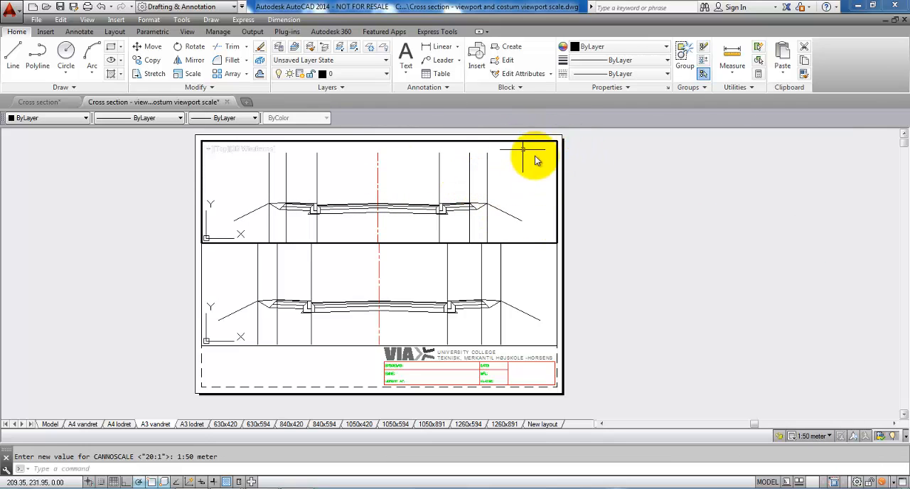
mouse_move(602, 172)
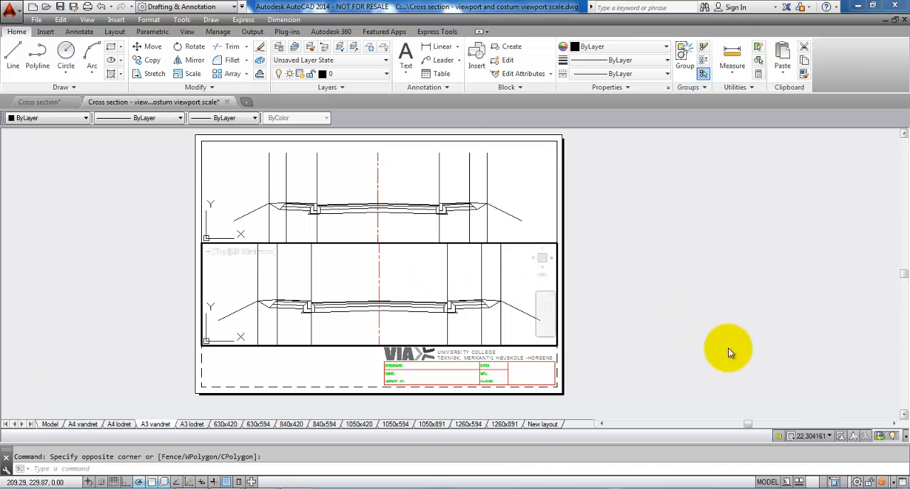
left_click(810, 436)
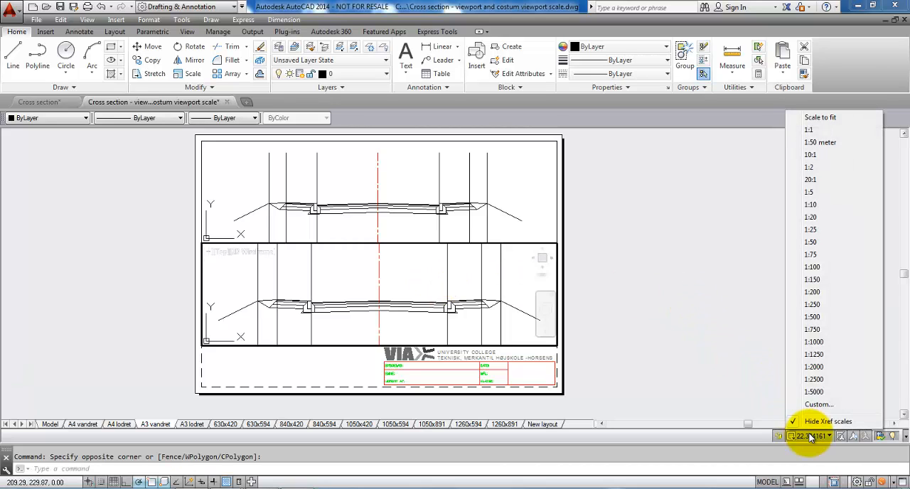
Add a second custom scale named 1:100 meter with 10 paper units per 1 drawing unit
left_click(818, 404)
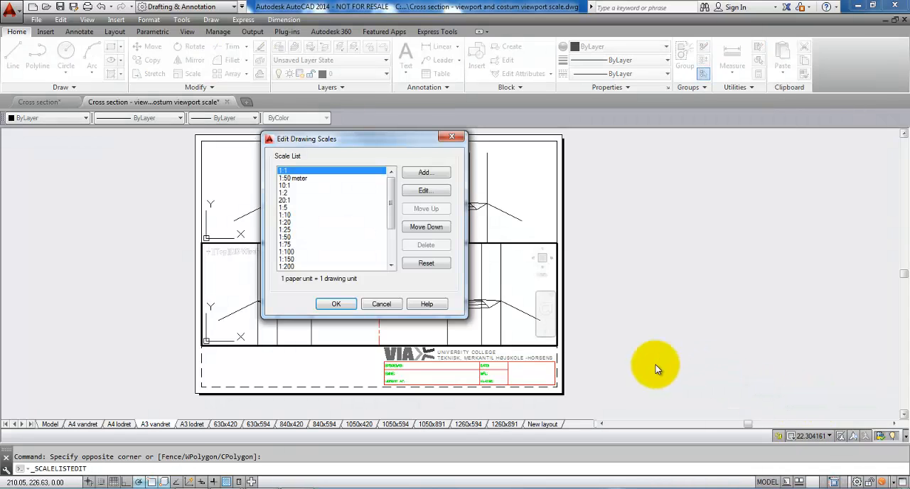
left_click(425, 172)
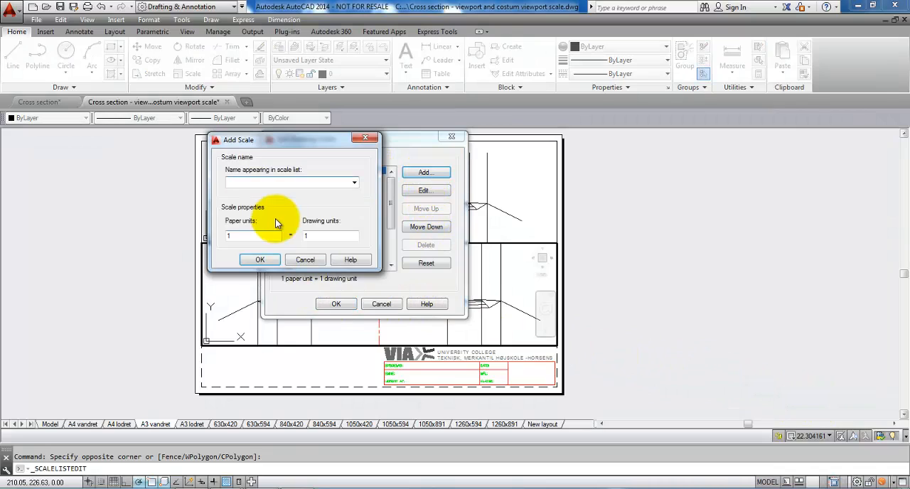
type("1")
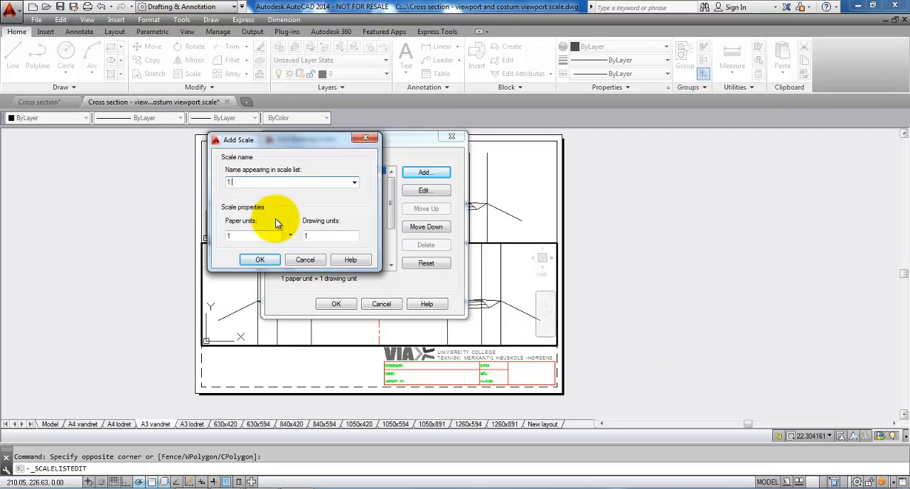
type("1:100 meter")
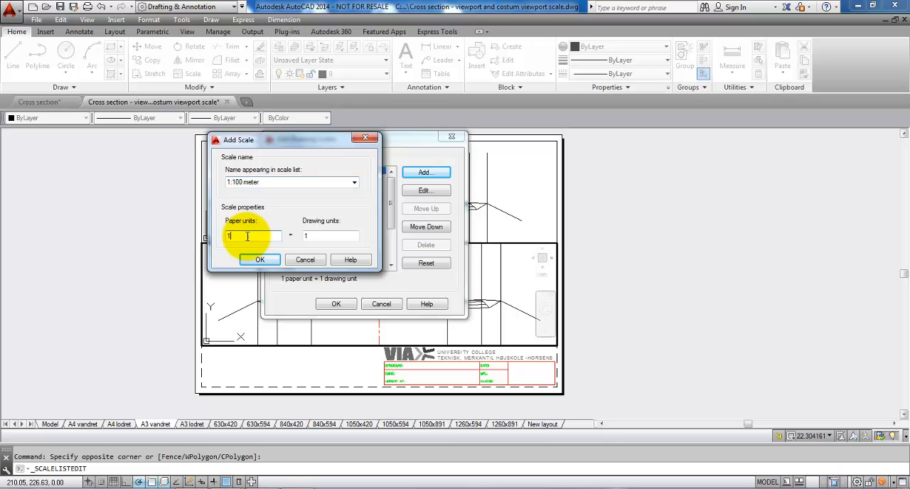
mouse_move(270, 229)
type("0")
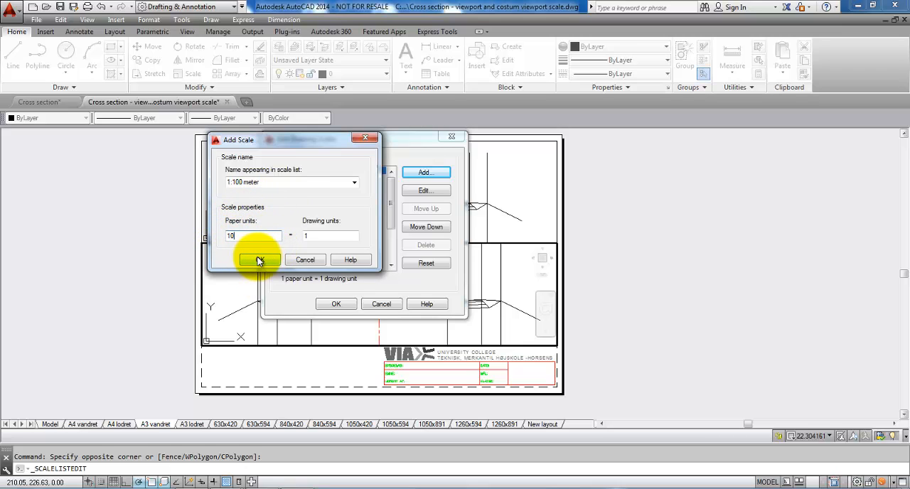
left_click(258, 260)
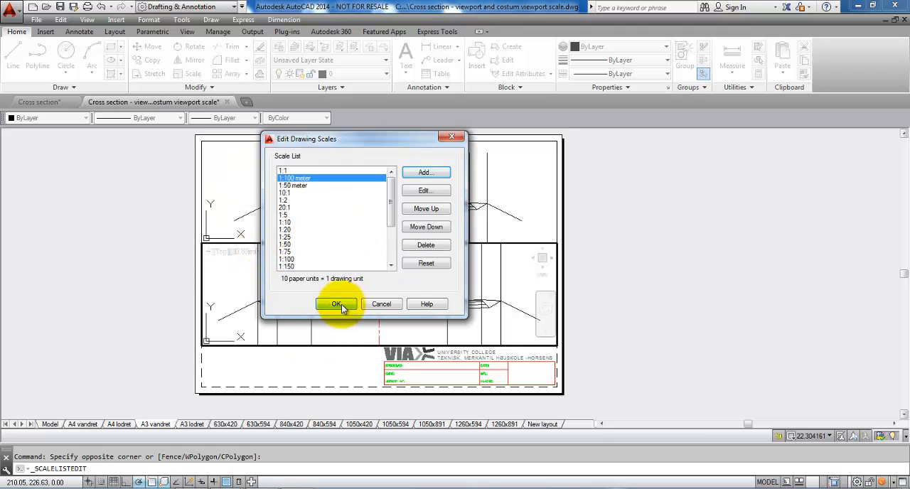
left_click(337, 304)
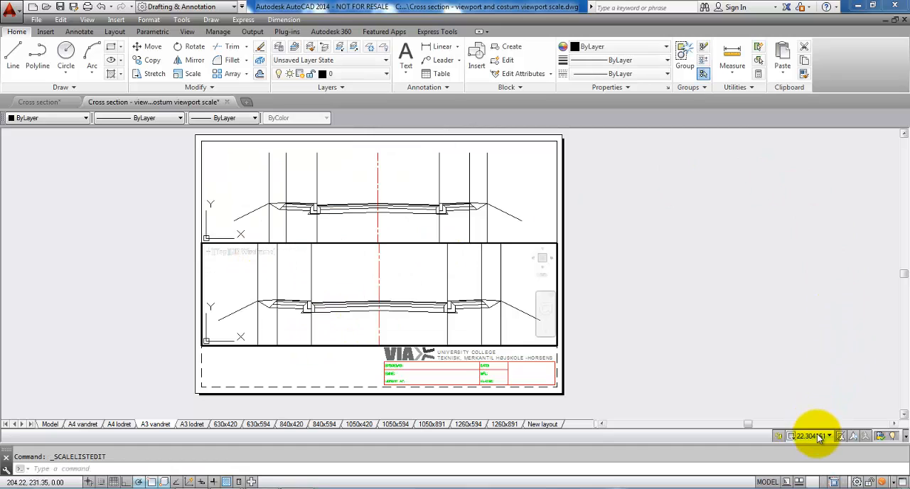
Apply the 1:100 meter scale to the lower viewport from the status bar list
left_click(810, 435)
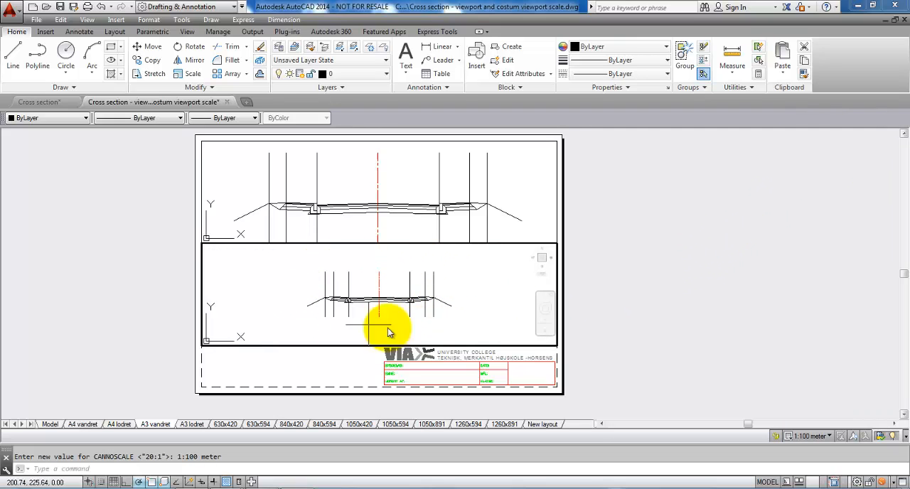
mouse_move(621, 273)
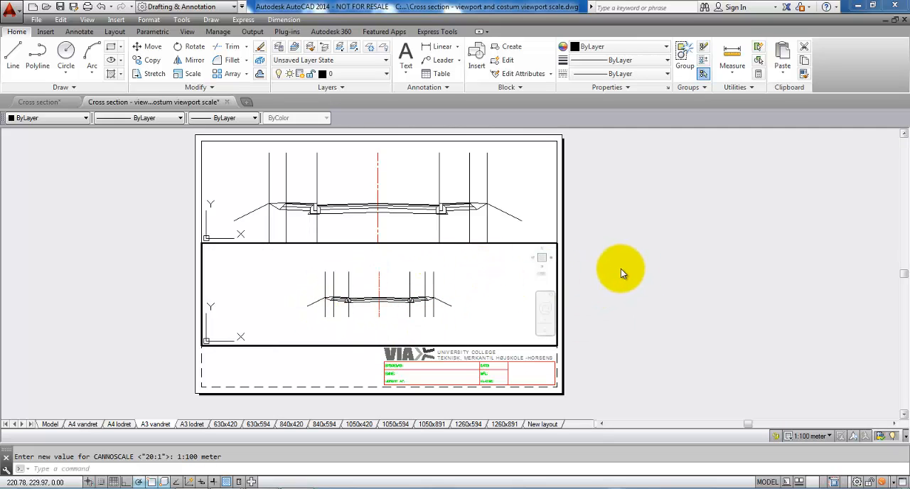
mouse_move(679, 259)
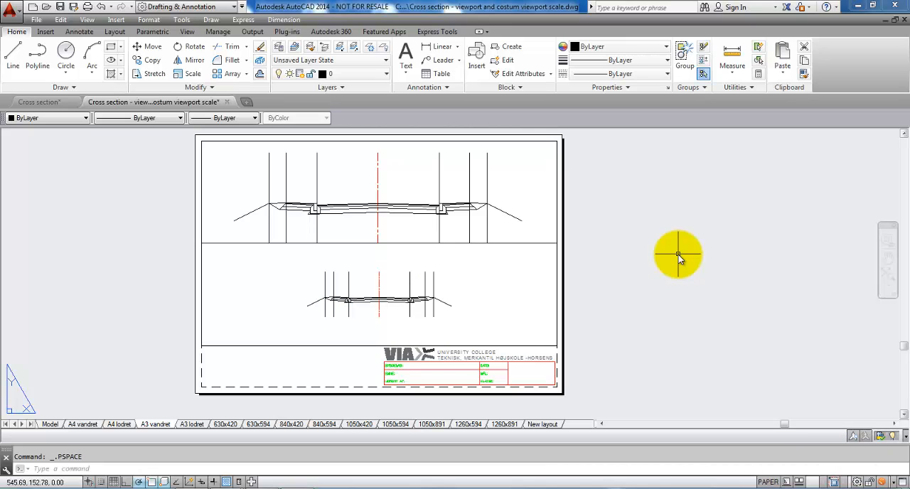
mouse_move(473, 264)
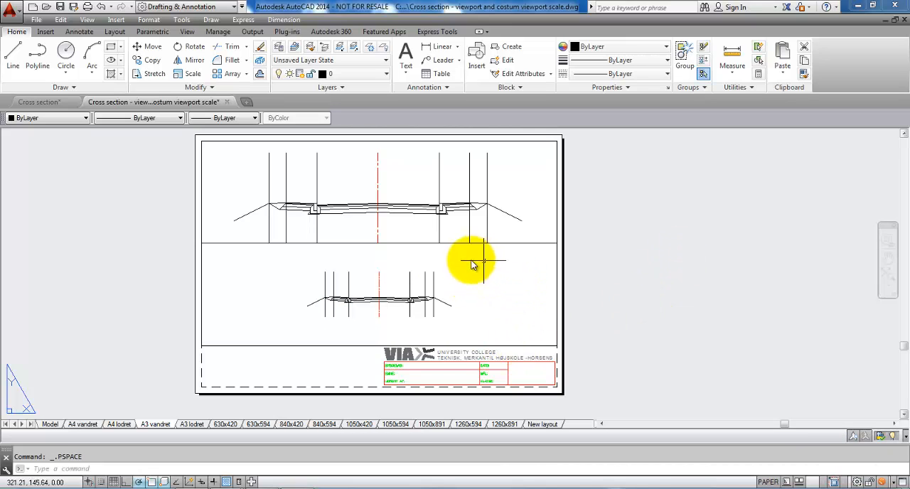
Inside the upper viewport, apply the custom 1:50 meter scale from the status-bar scale list
double_click(469, 284)
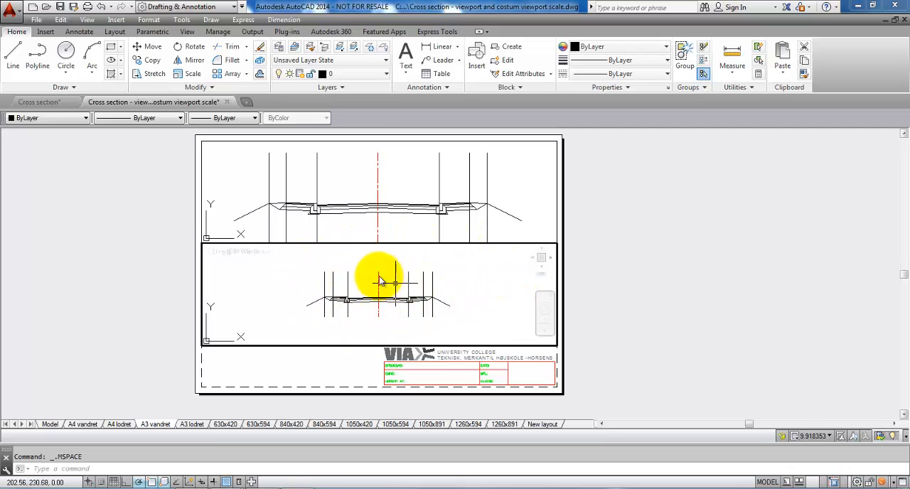
mouse_move(890, 445)
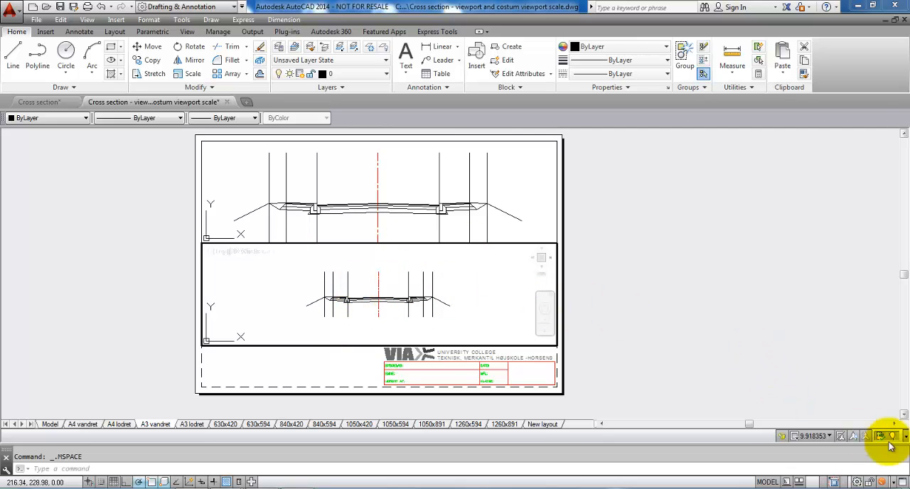
left_click(881, 435)
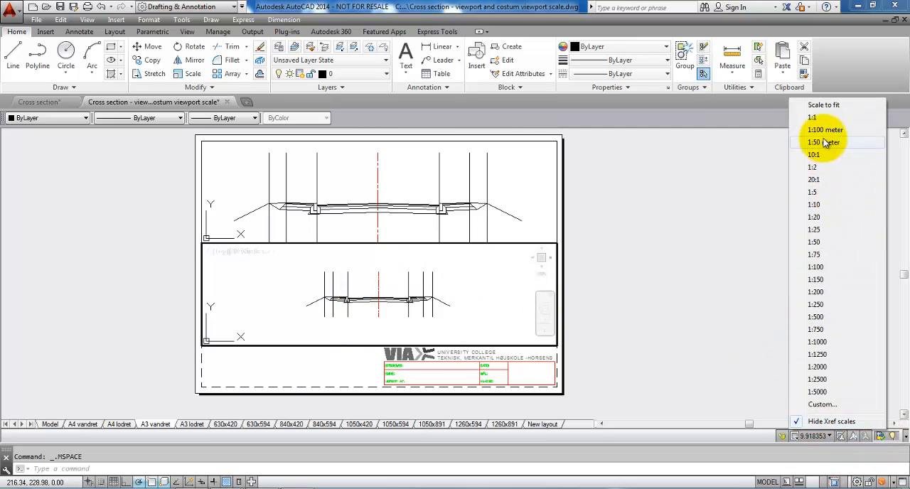
left_click(824, 129)
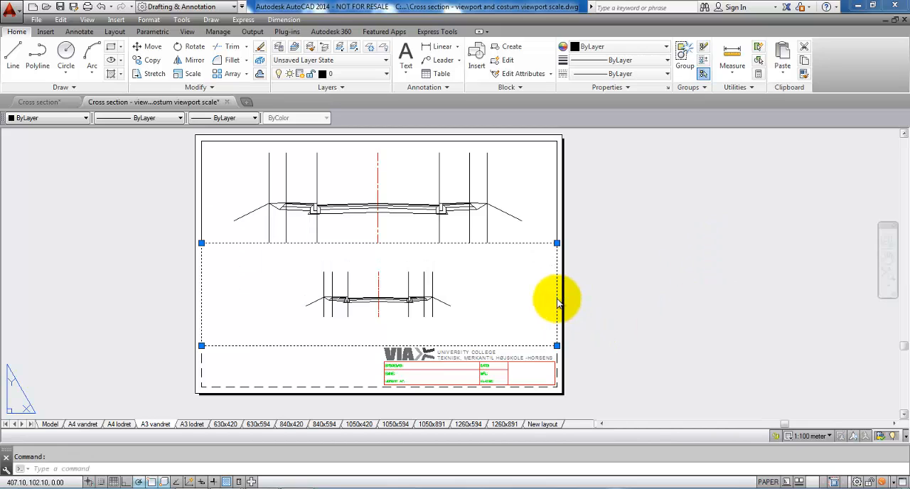
Set Display Locked to Yes on the lower 1:100 meter viewport via its right-click menu
right_click(558, 303)
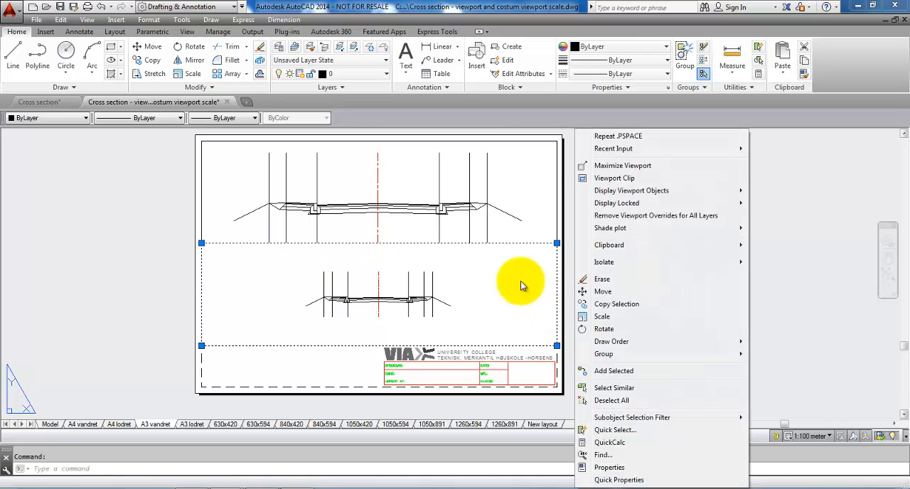
mouse_move(616, 203)
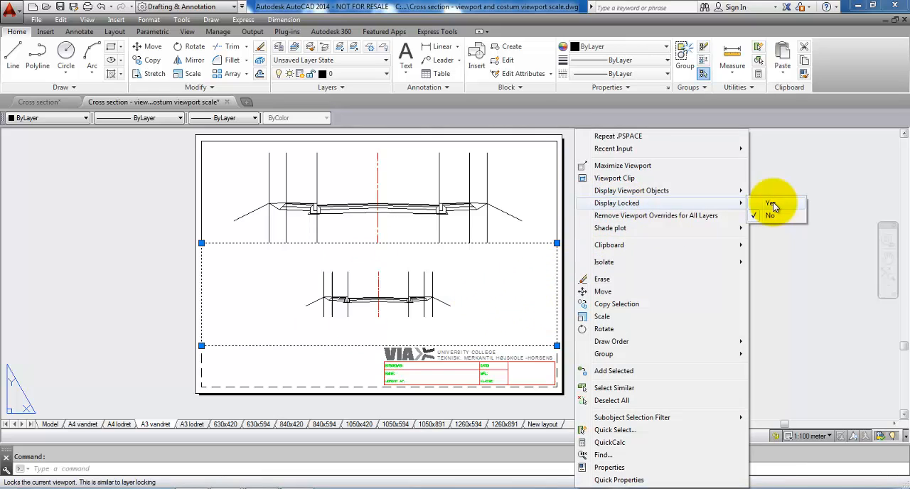
left_click(769, 204)
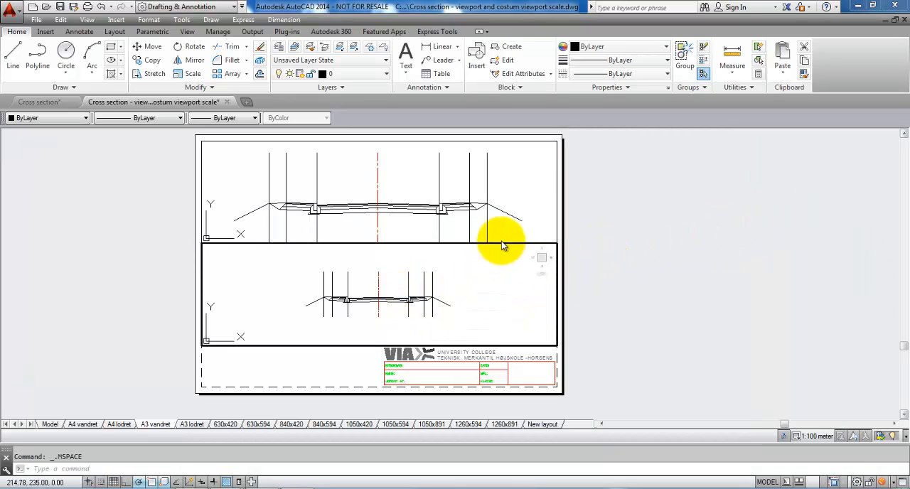
mouse_move(427, 302)
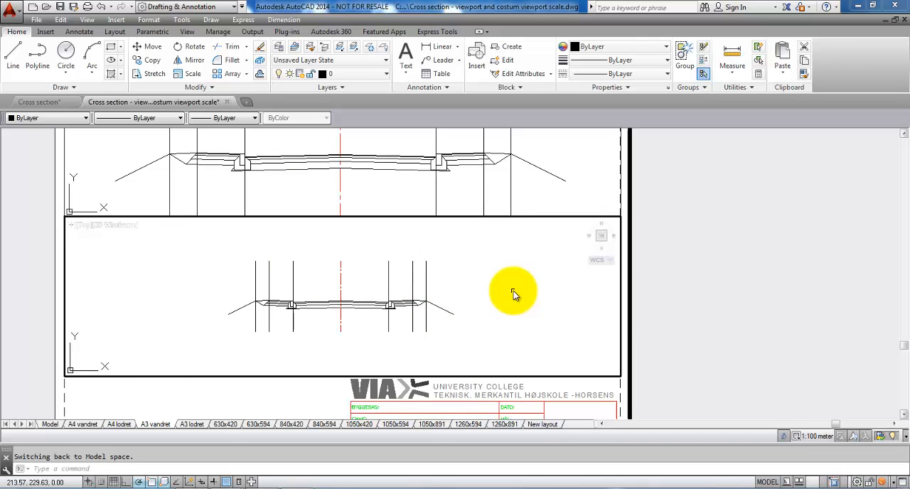
mouse_move(529, 250)
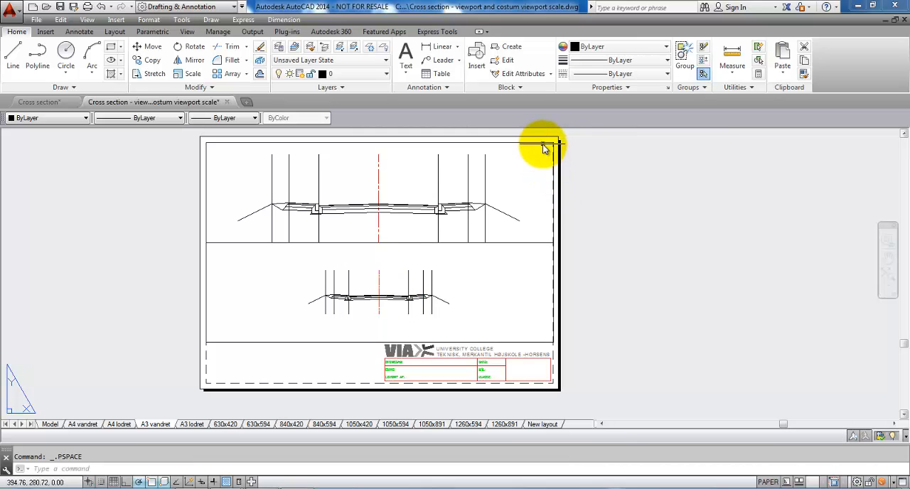
Select the upper 1:50 meter viewport and set its Display Locked option to Yes
left_click(544, 142)
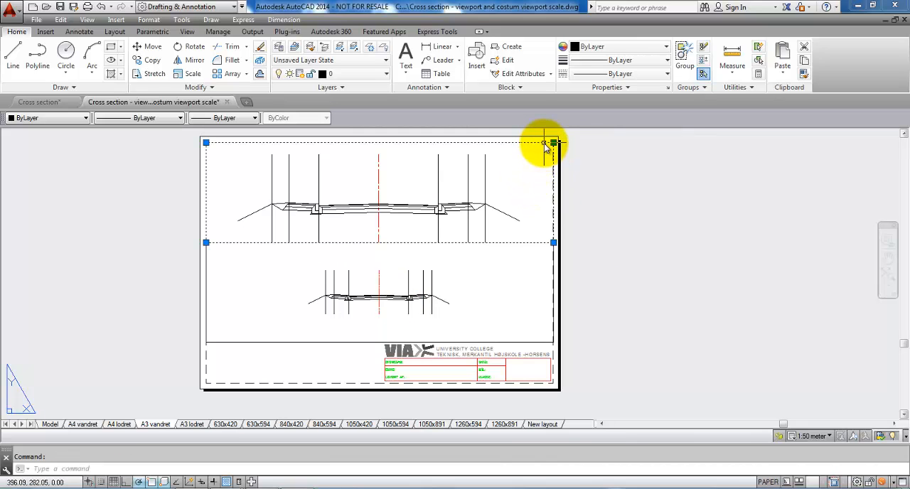
right_click(544, 146)
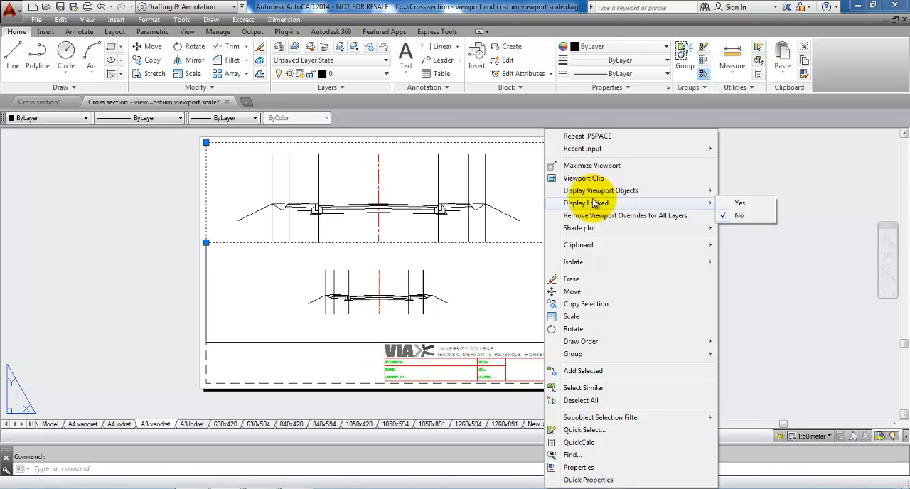
left_click(696, 274)
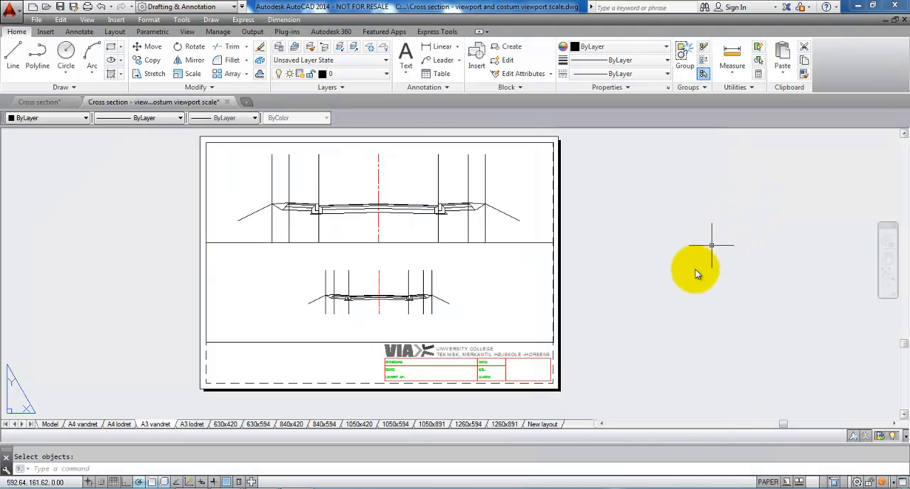
mouse_move(687, 256)
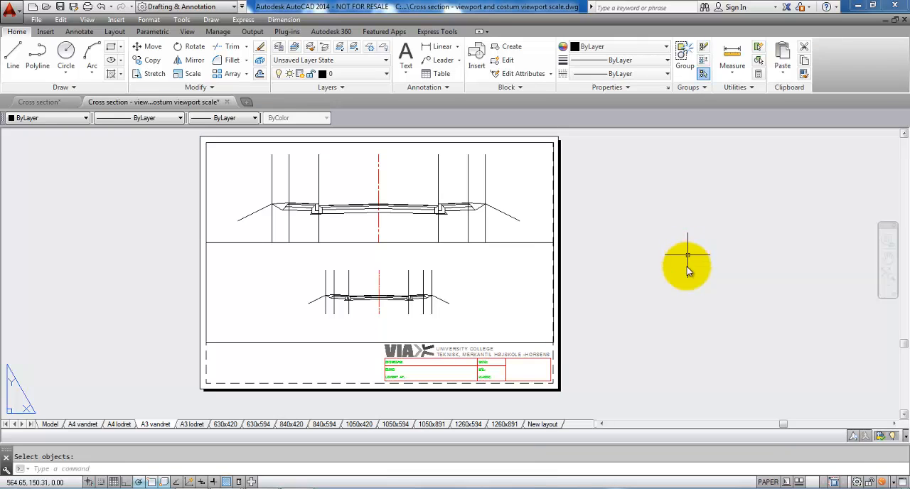
mouse_move(687, 347)
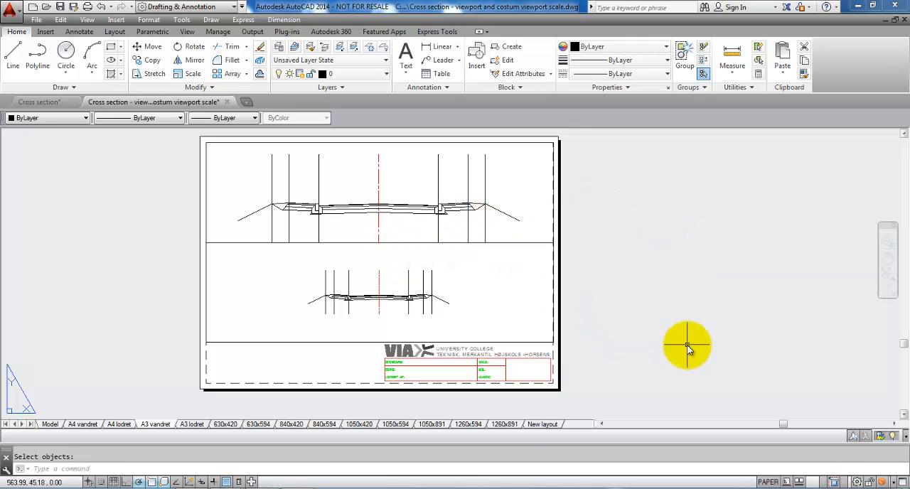
mouse_move(720, 345)
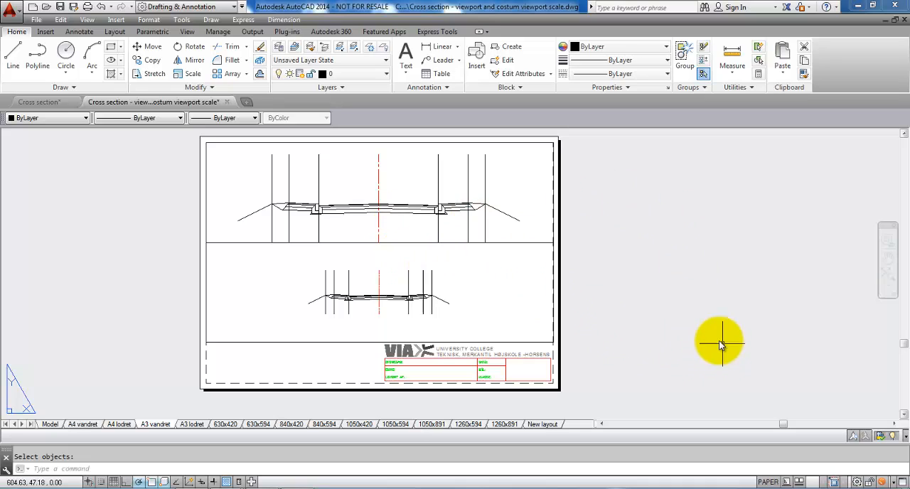